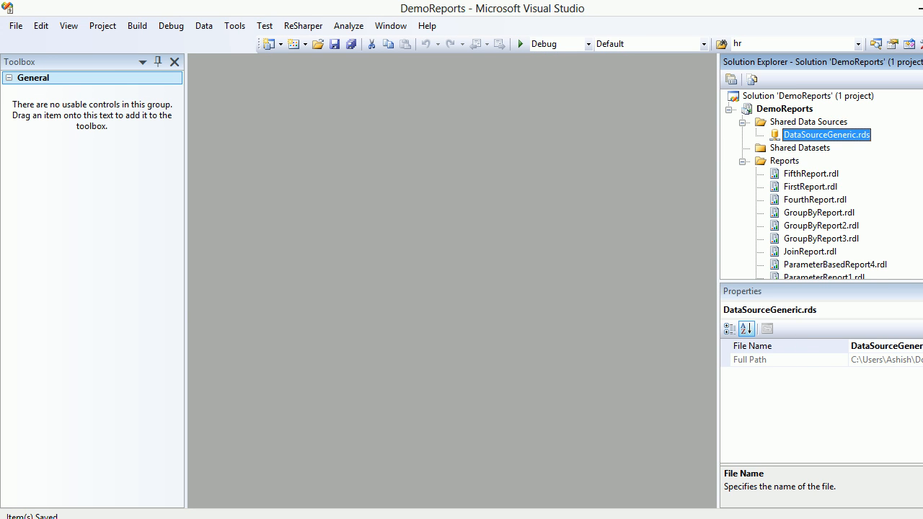
Add a new blank report Report5.rdl and begin a new dataset named DataSetStoreProc.
right_click(784, 160)
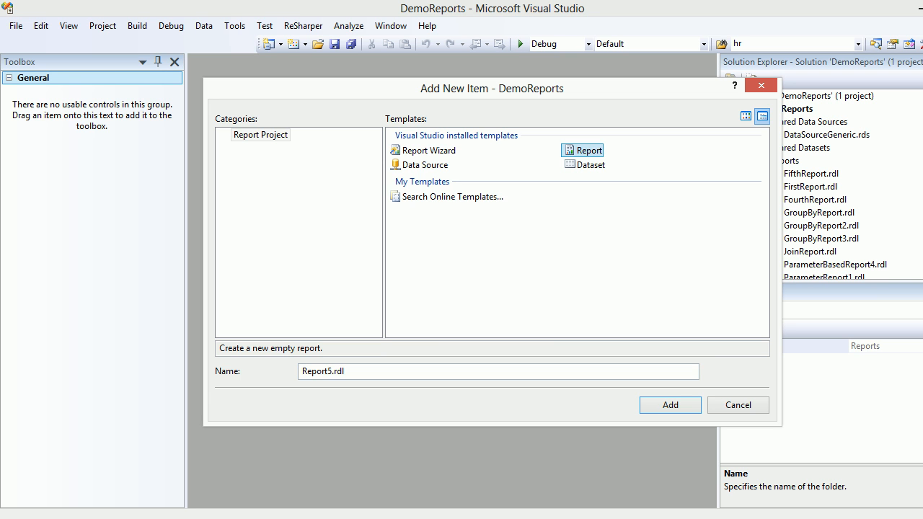
click(670, 404)
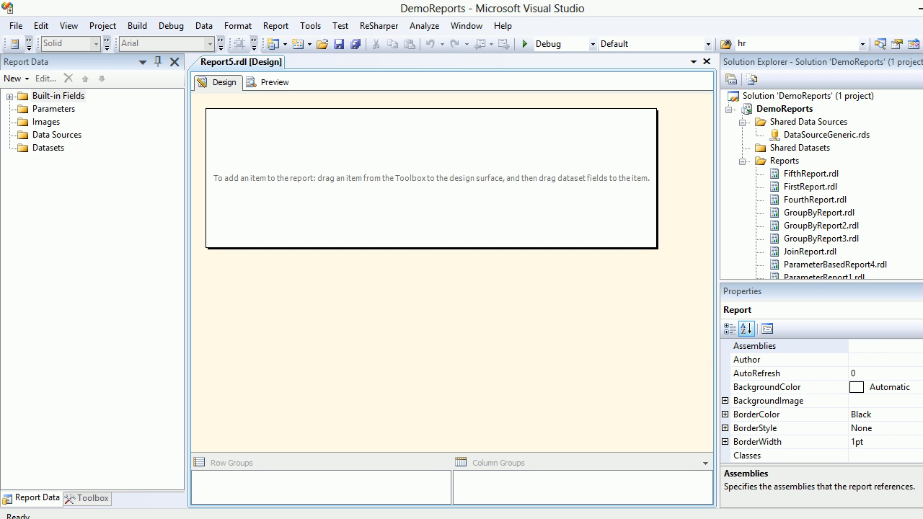
right_click(49, 147)
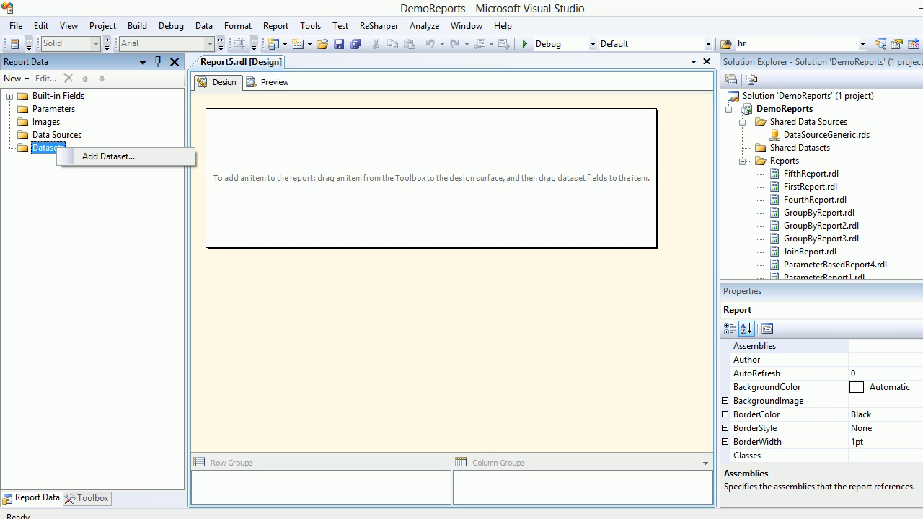
click(109, 156)
text(DataSetStoreProc)
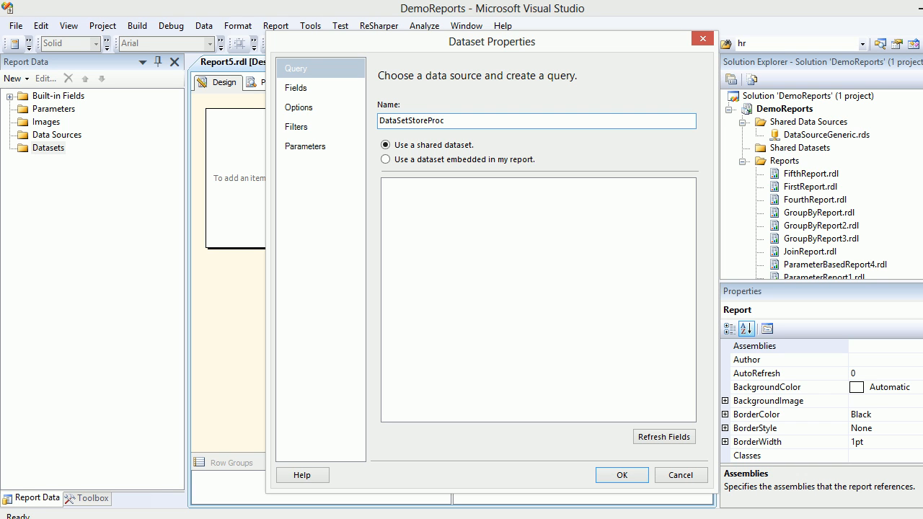
Embed the dataset in the report with a new DataSource1 referencing shared DataSourceGeneric.
click(387, 159)
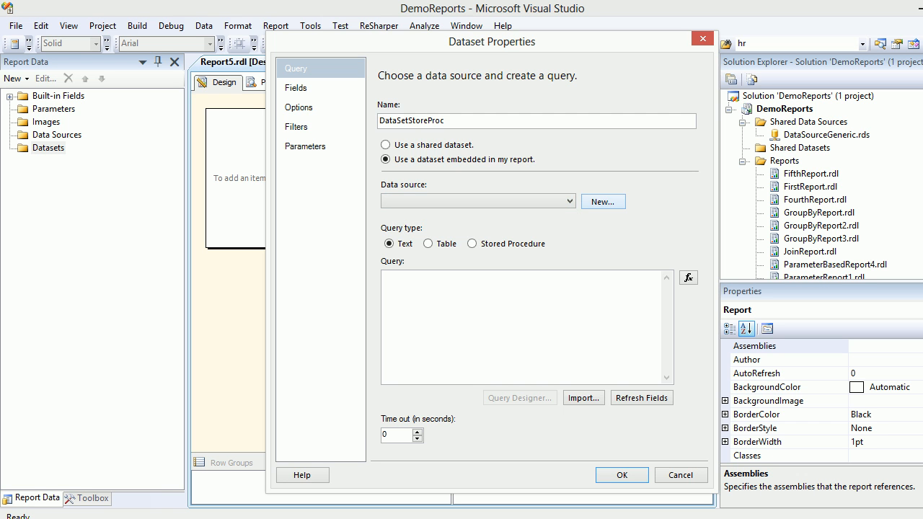
click(603, 202)
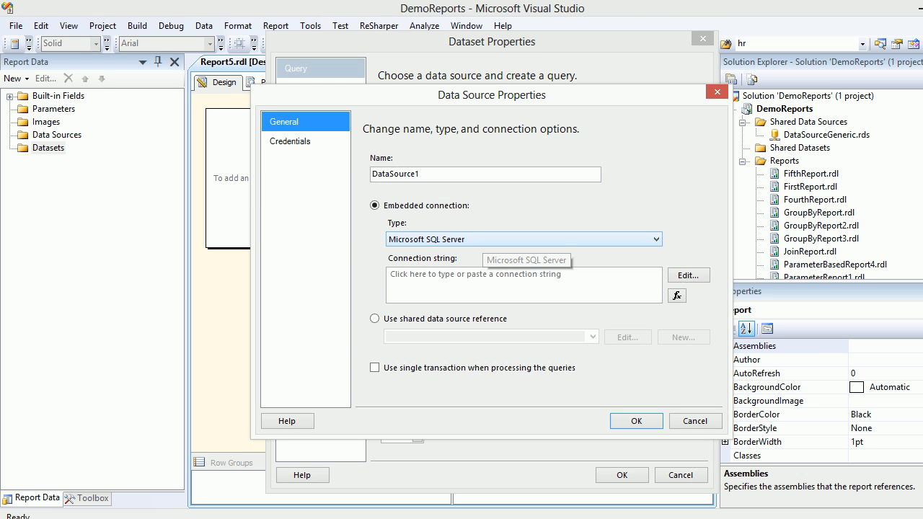
click(375, 319)
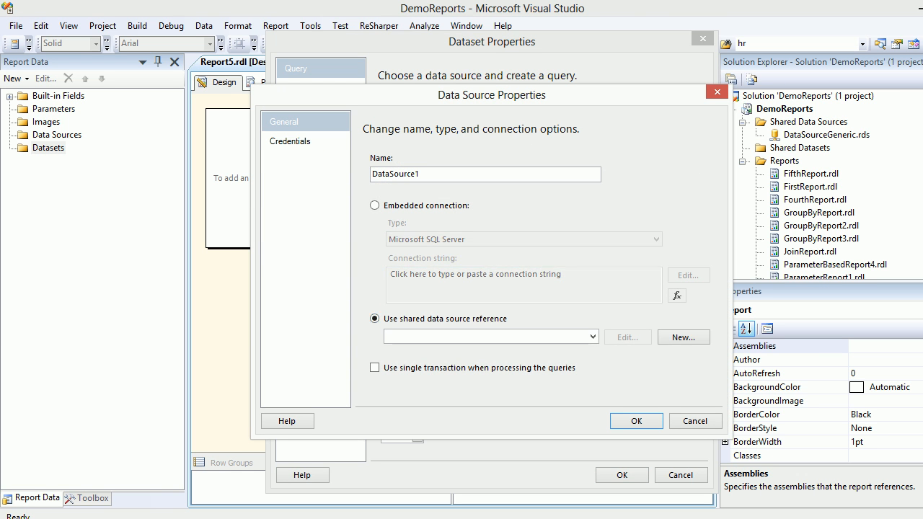
click(591, 337)
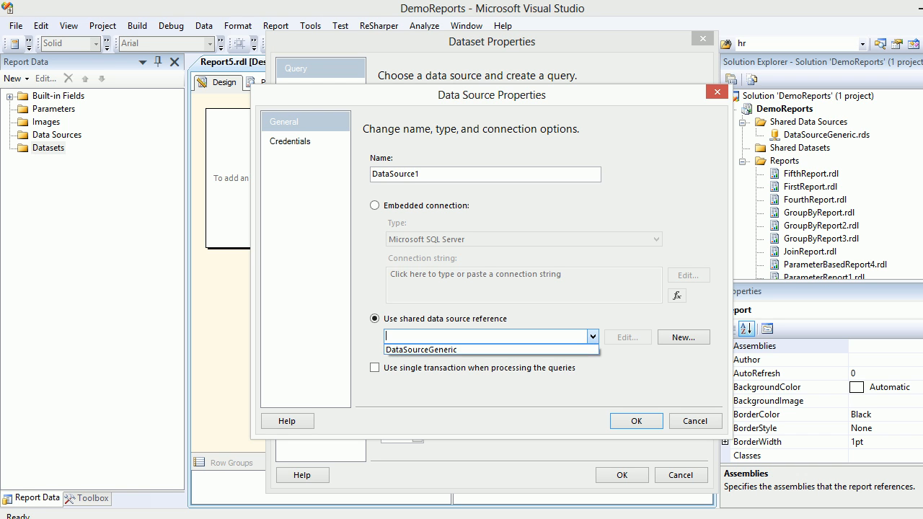
click(421, 351)
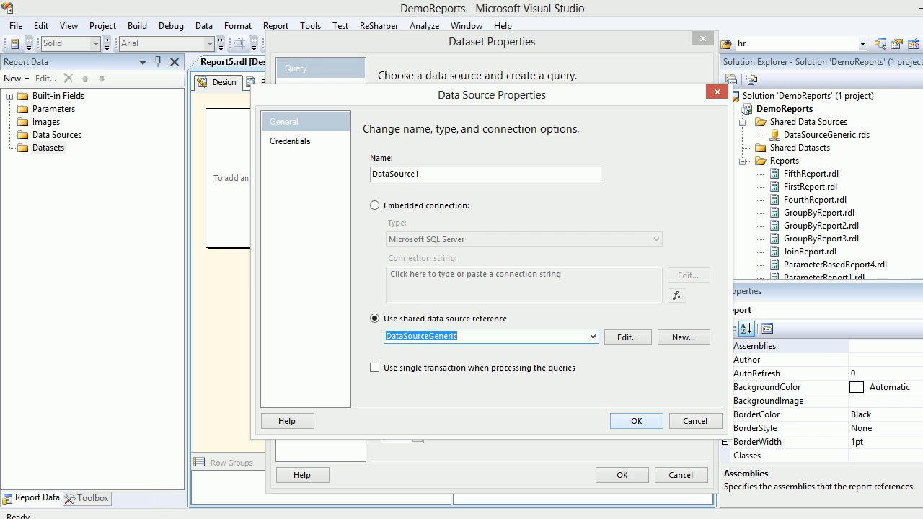
click(635, 421)
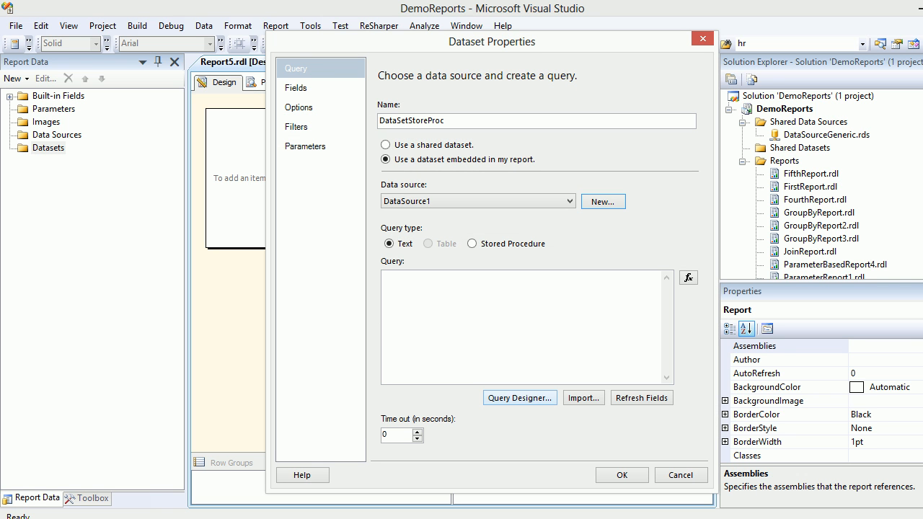
In Query Designer, add the Categories and Products tables, joined on CategoryID.
click(520, 398)
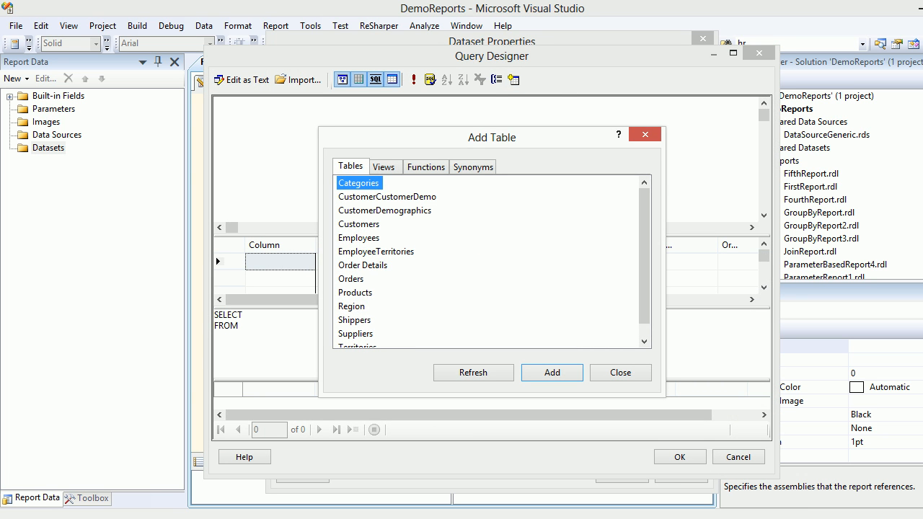
click(355, 291)
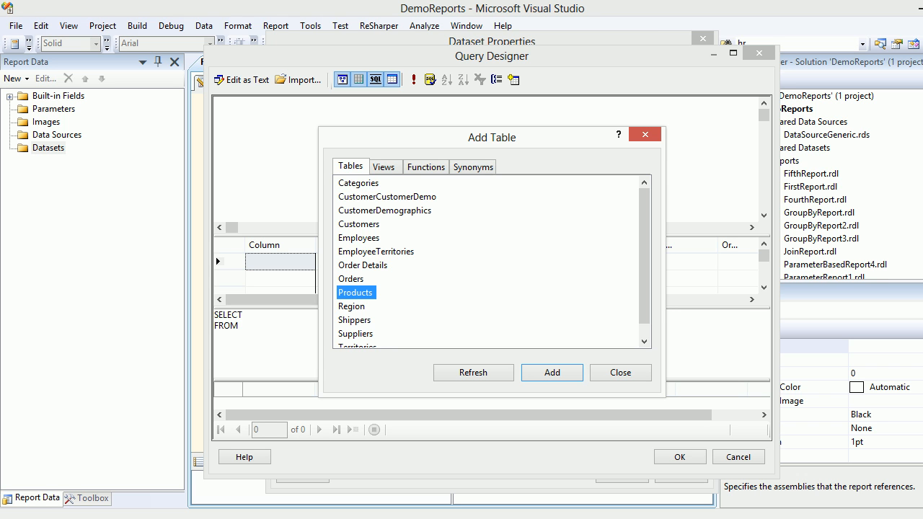
click(387, 196)
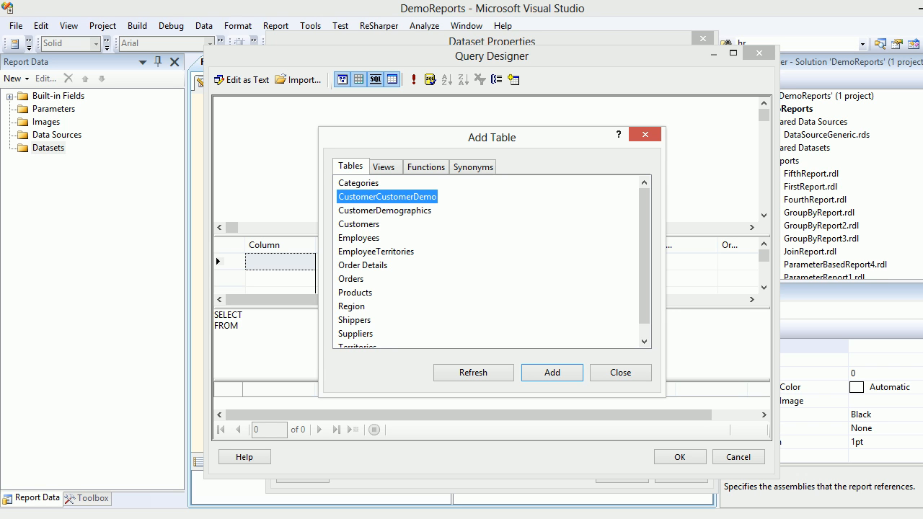
click(551, 372)
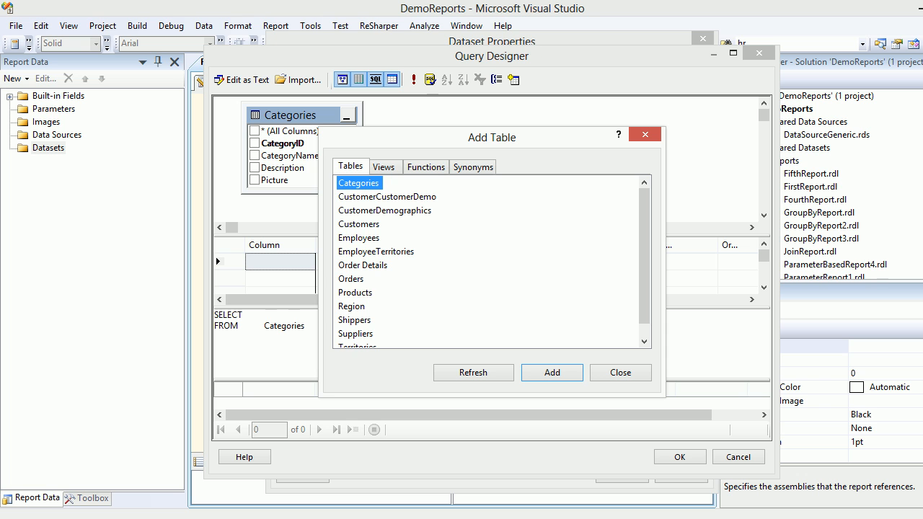
click(551, 373)
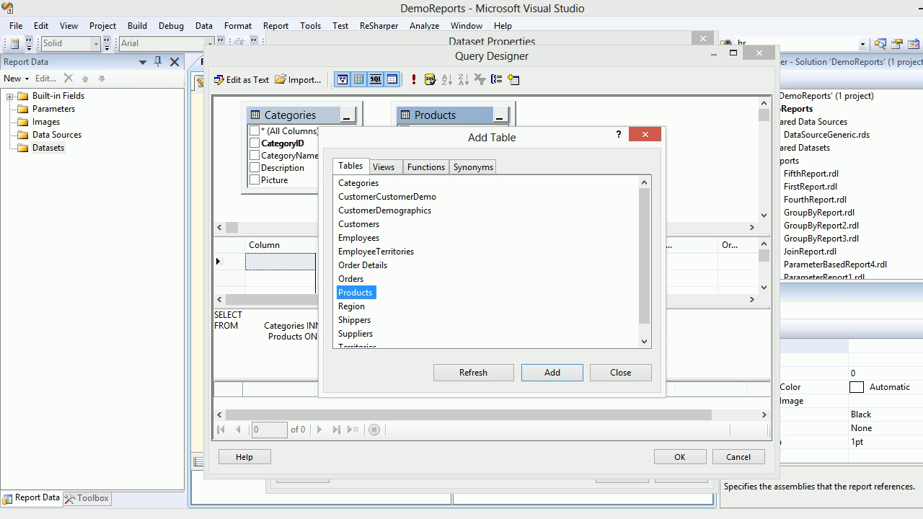
click(619, 372)
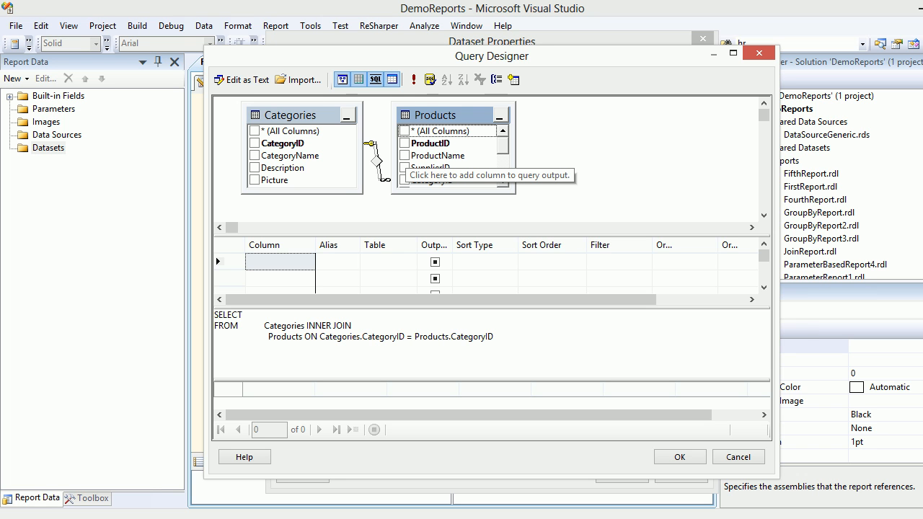
Select ProductName, CategoryName, UnitPrice, QuantityPerUnit, run the query and add Group By.
click(403, 156)
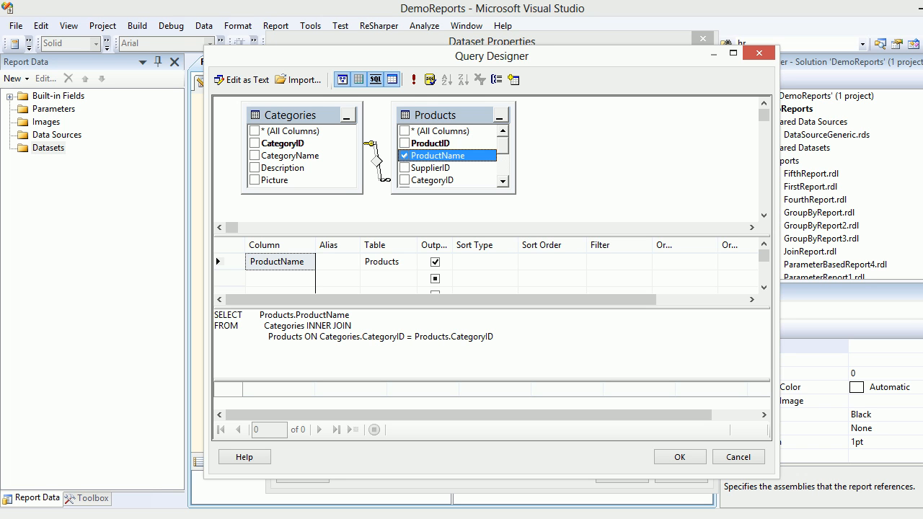
click(254, 156)
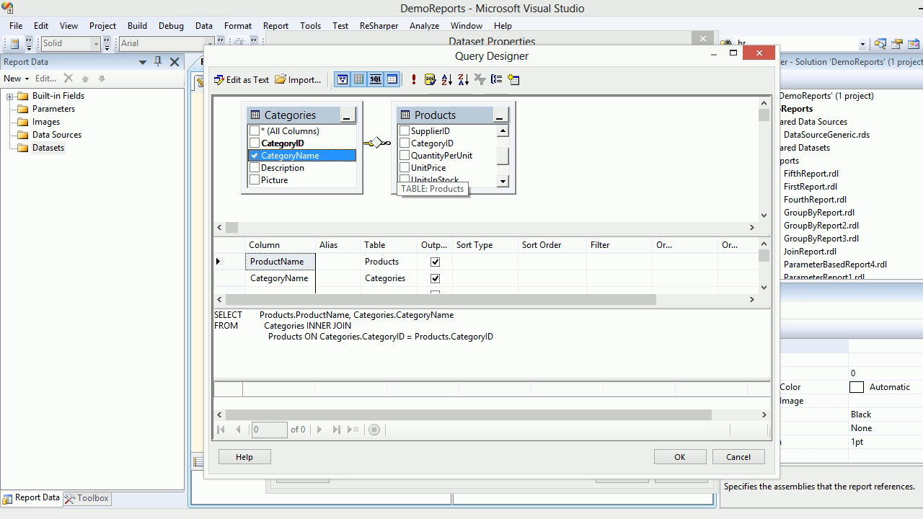
click(404, 167)
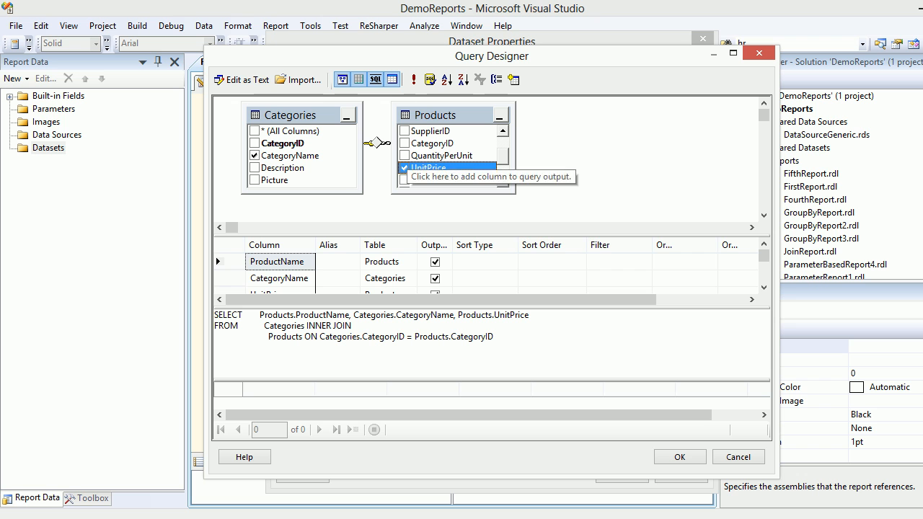
click(404, 156)
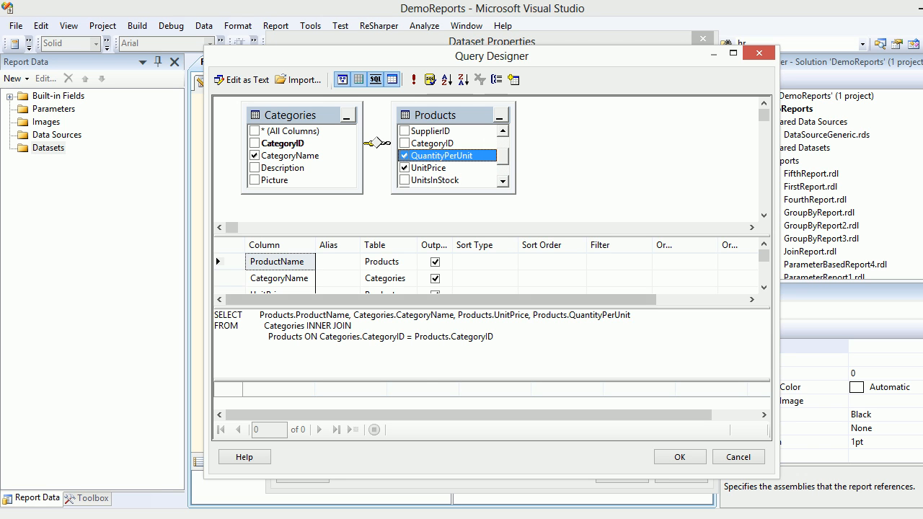
click(412, 79)
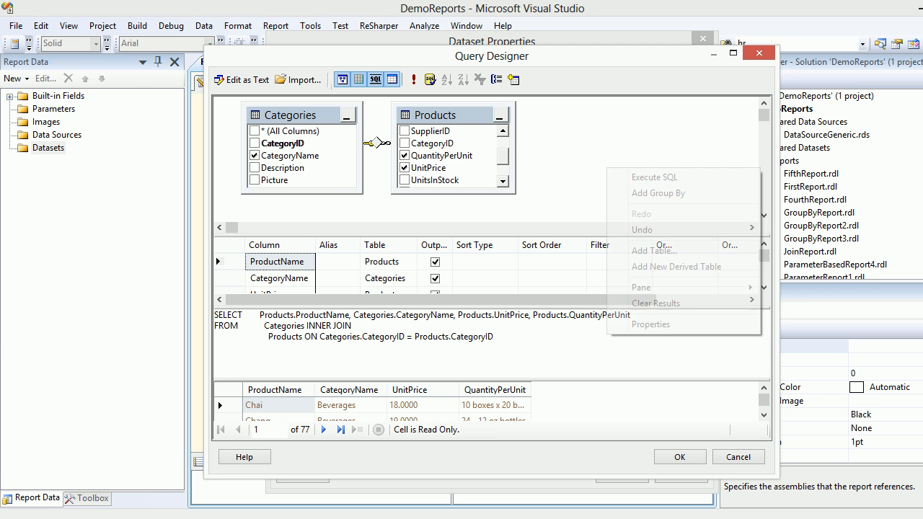
mouse_move(658, 194)
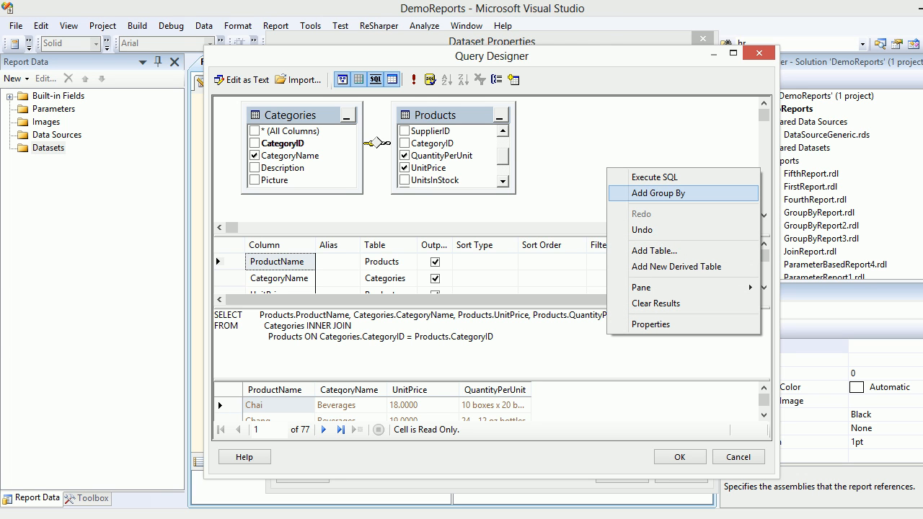
click(657, 193)
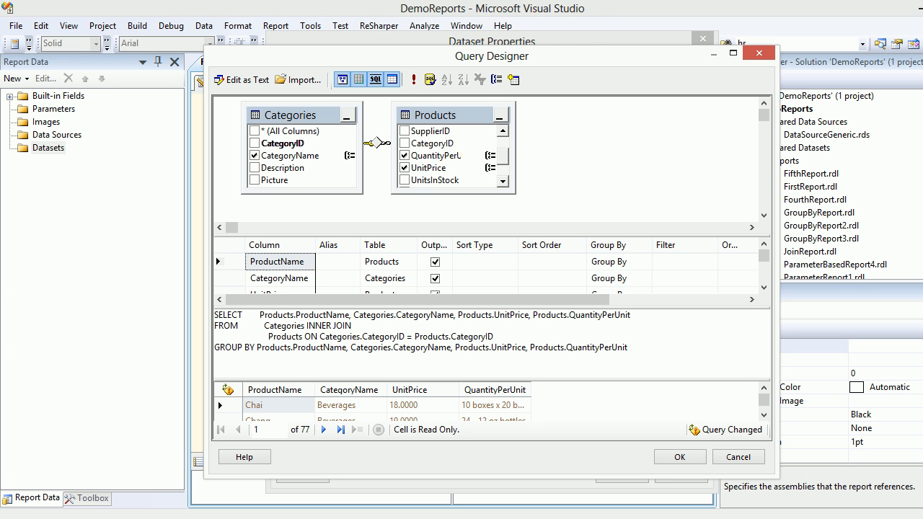
click(496, 80)
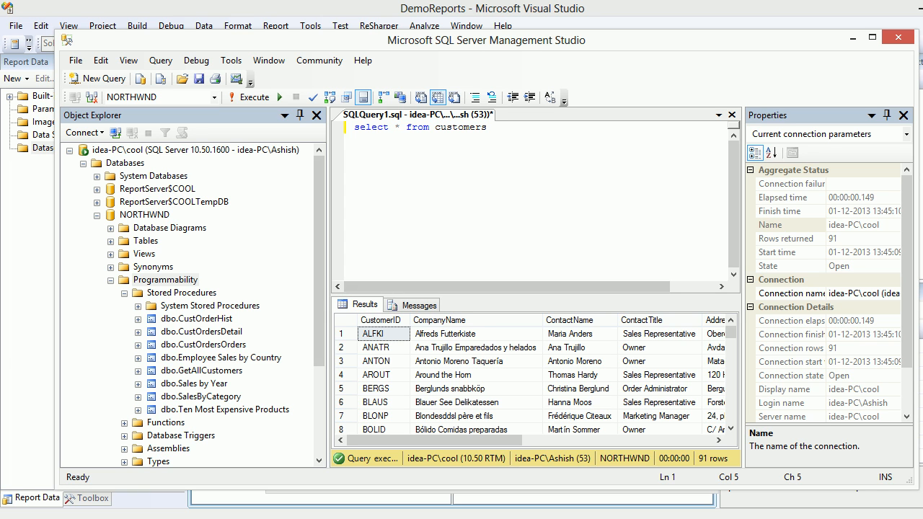
In SSMS, start a New Stored Procedure template under NORTHWND and select its name placeholder.
click(144, 213)
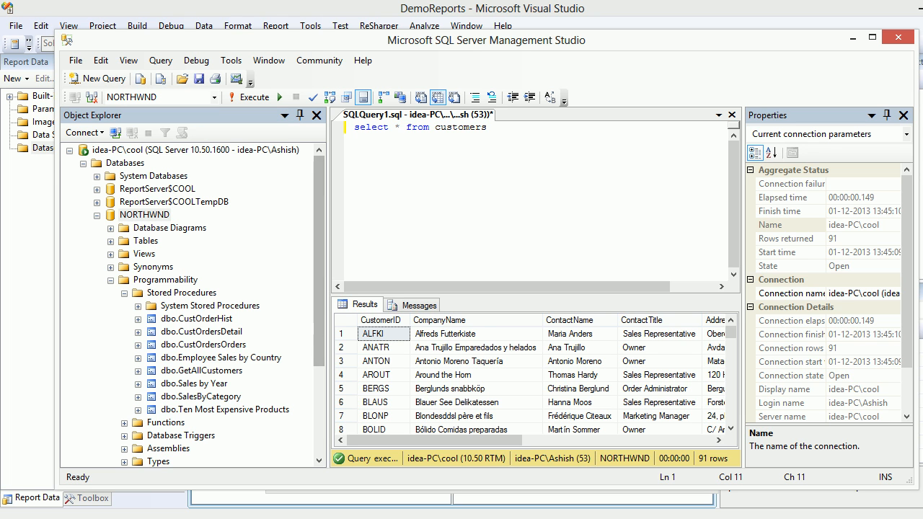
click(182, 292)
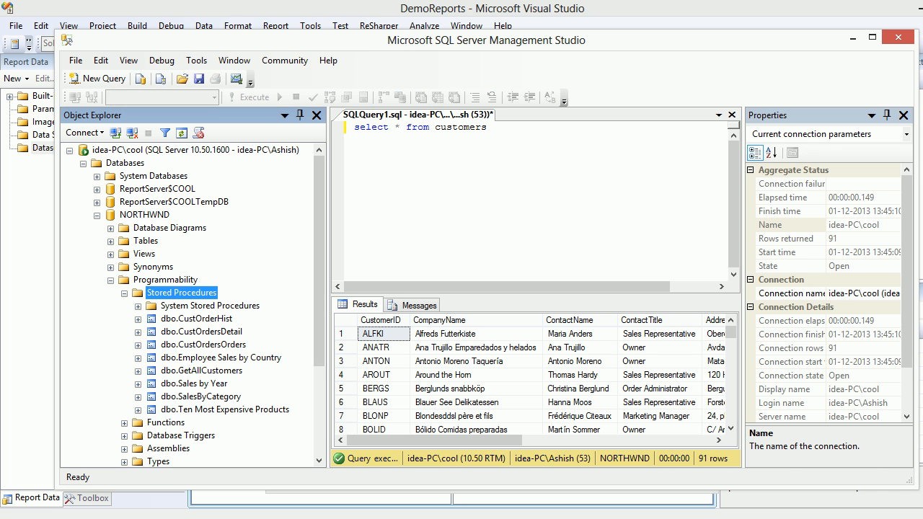
right_click(182, 291)
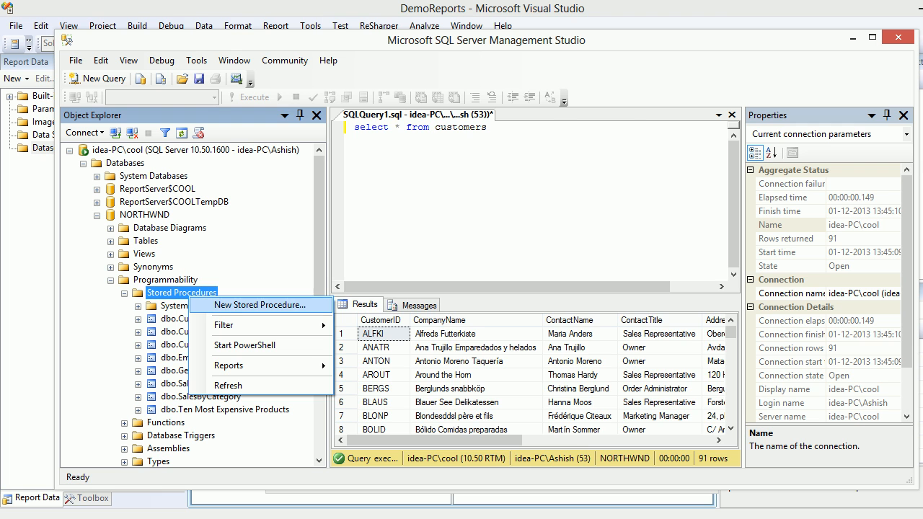
click(261, 304)
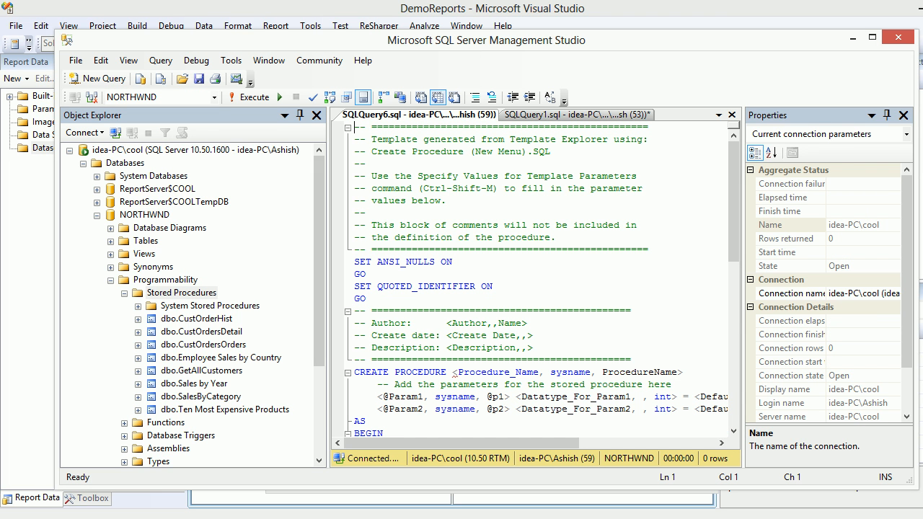
click(464, 383)
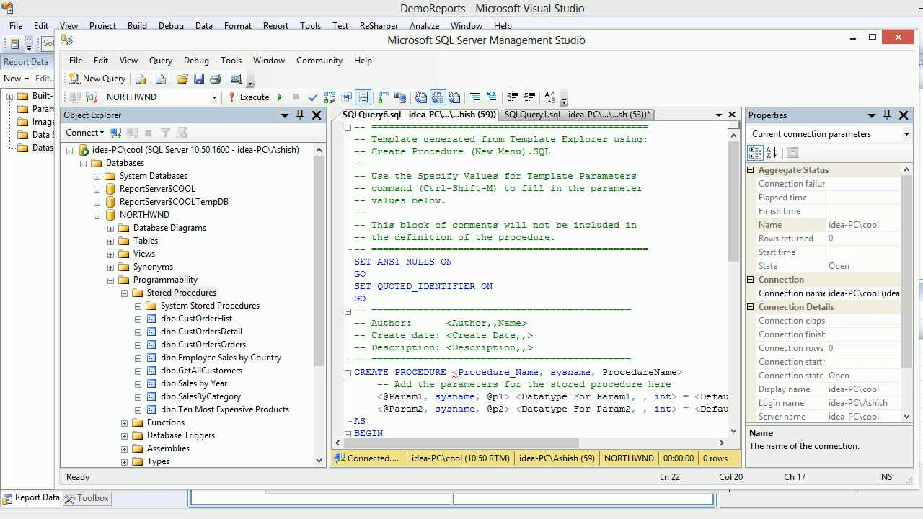
click(462, 372)
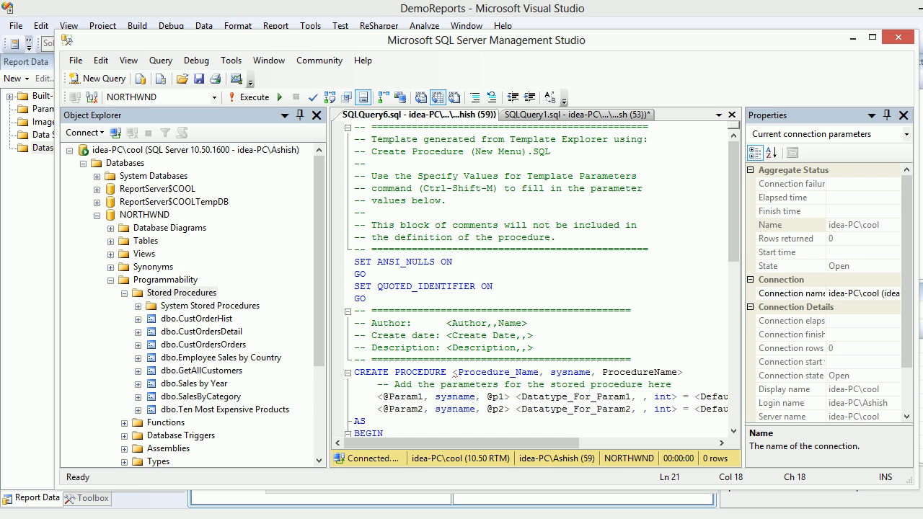
Name the procedure GetAllProductsAndCategoryNames and delete the placeholder parameter lines.
text(Get)
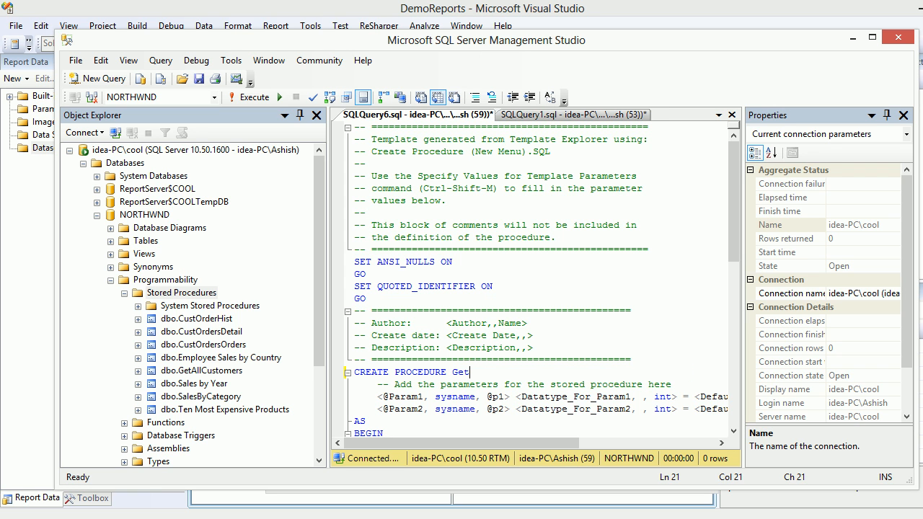
text(AllProduct)
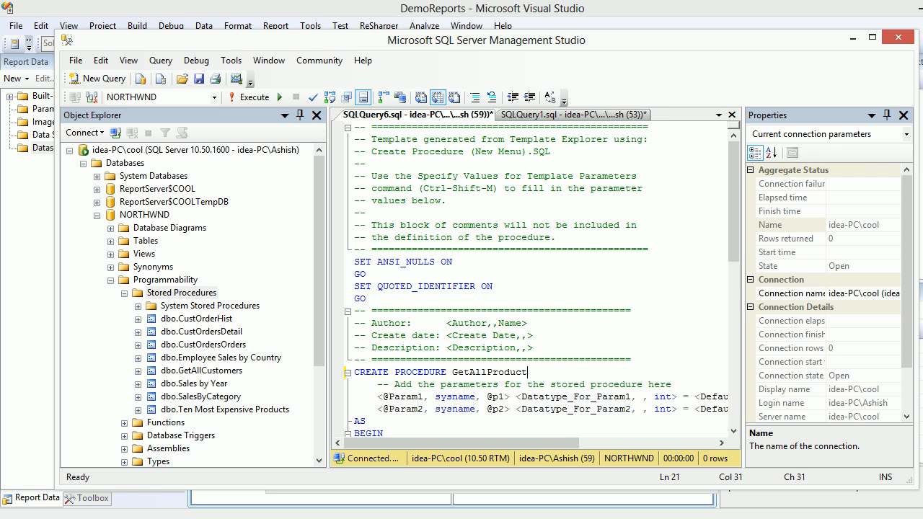
text(s)
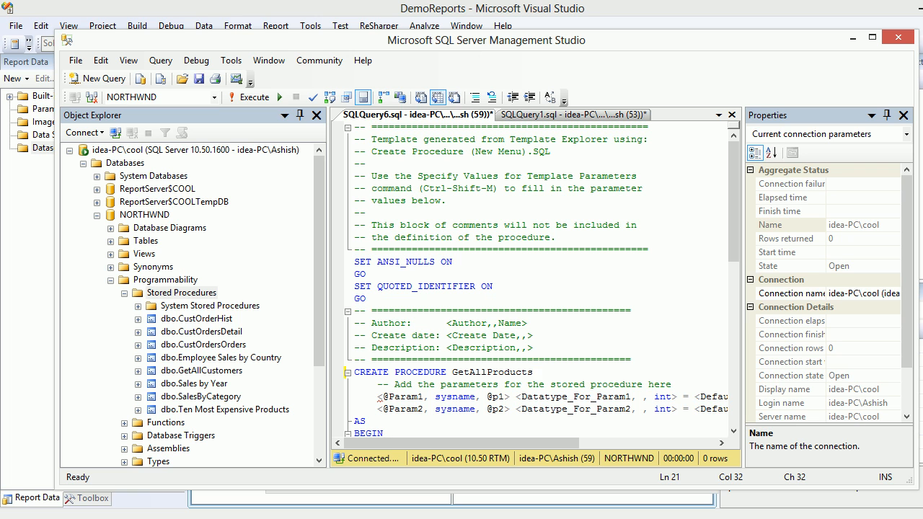
text(AndCategory)
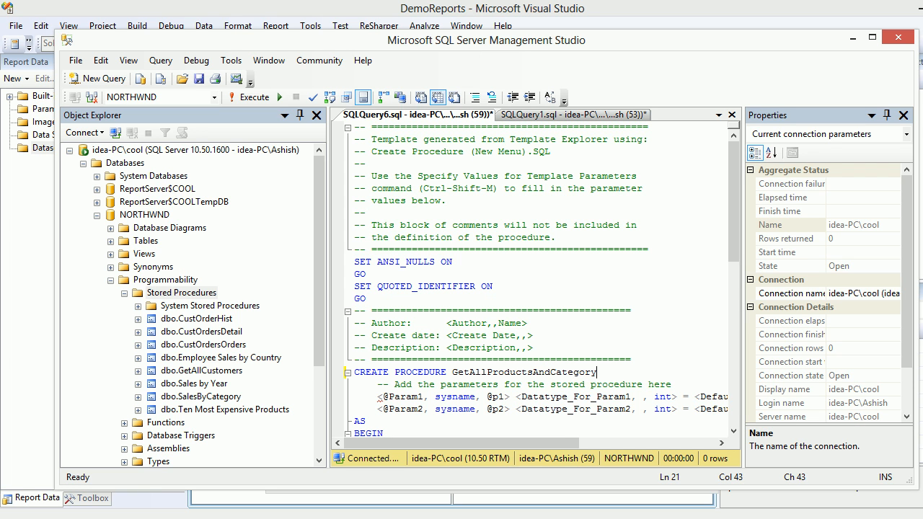
text(Names)
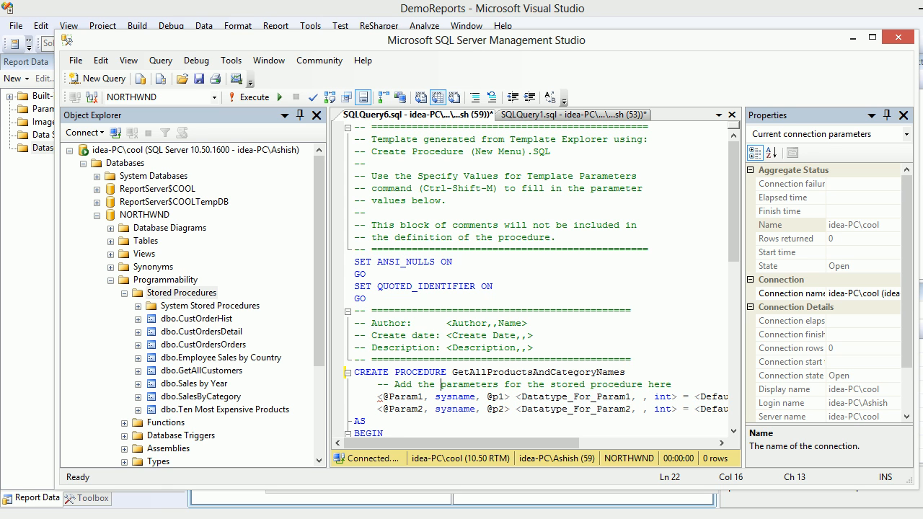
scroll(down, 3)
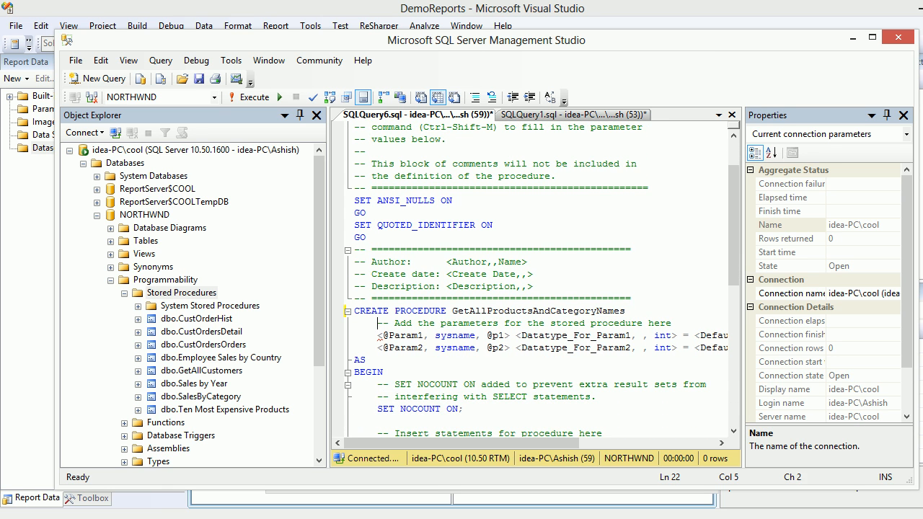
drag(378, 324, 362, 359)
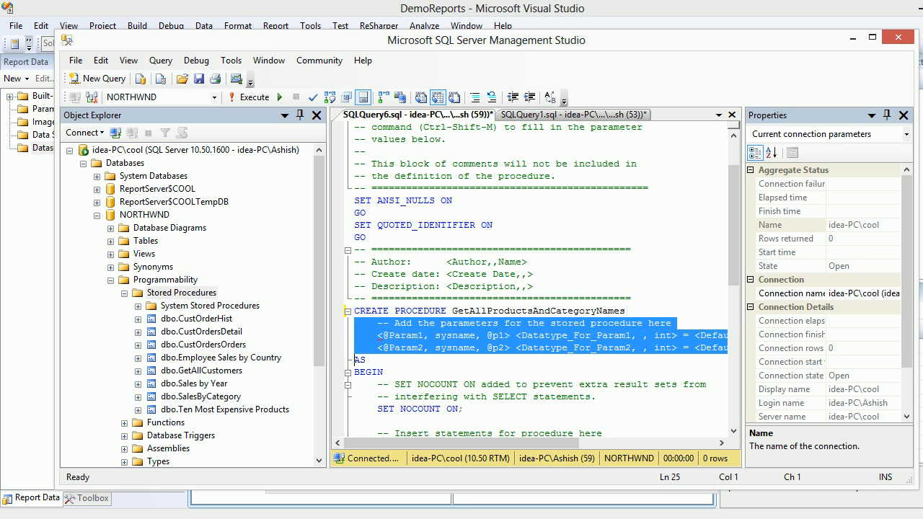
key(Delete)
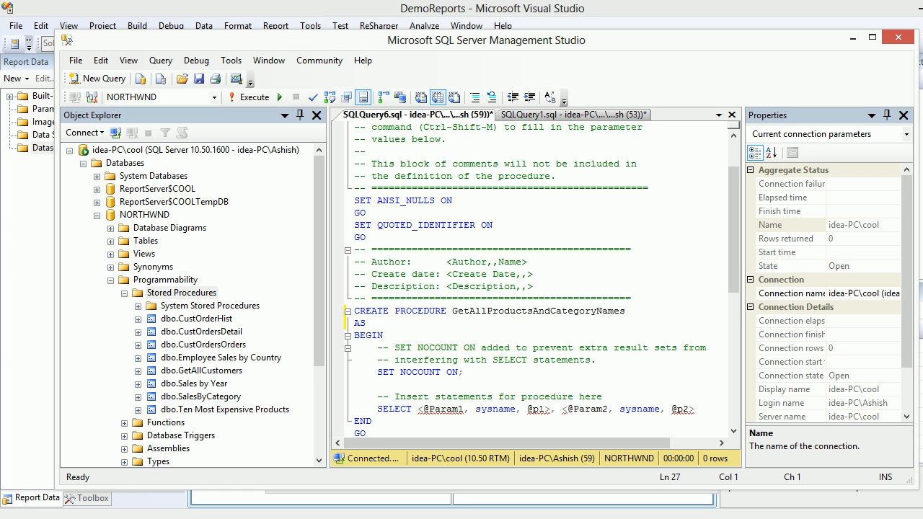
Replace the template SELECT with the Products INNER JOIN Categories query and execute to create it.
drag(387, 396, 695, 410)
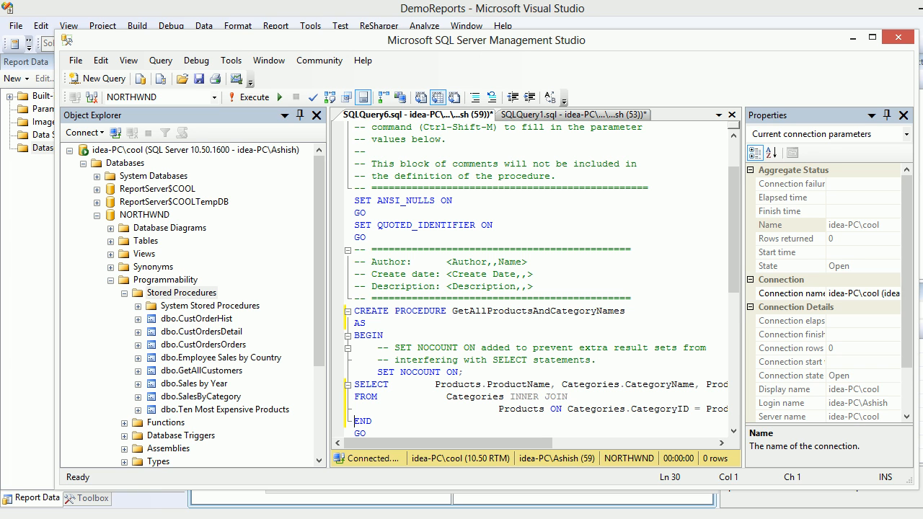
double_click(537, 311)
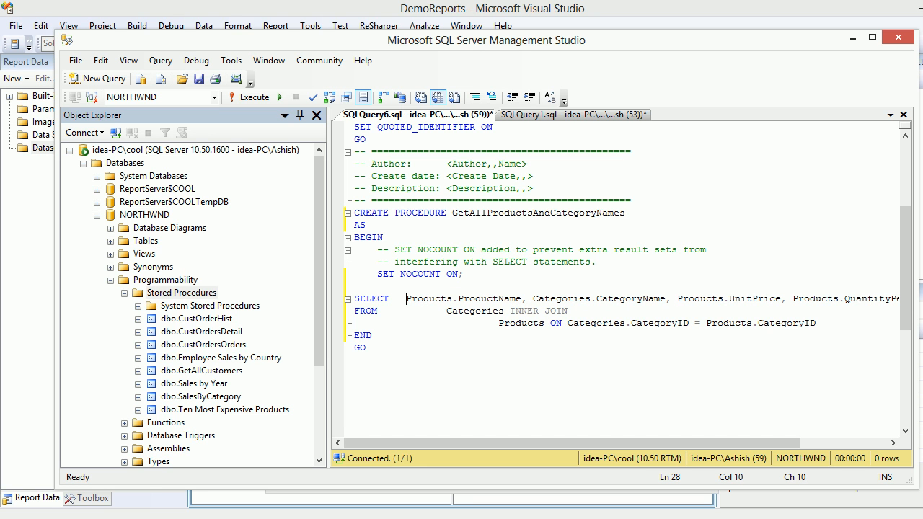
click(385, 236)
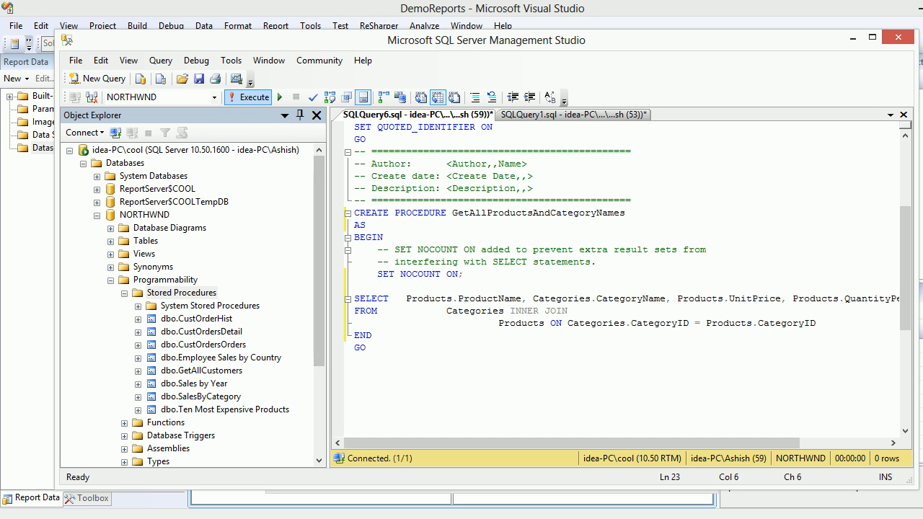
click(248, 97)
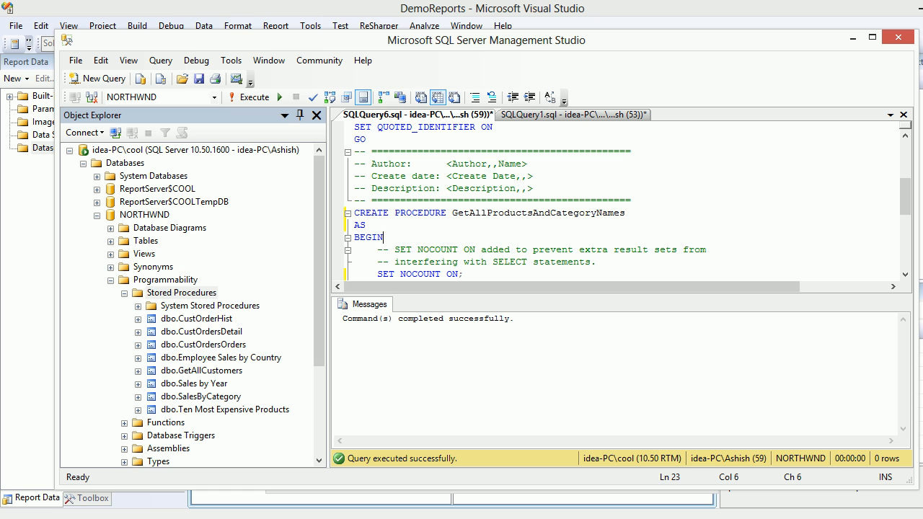
Refresh Stored Procedures and expand dbo.GetAllProductsAndCategoryNames to show its Parameters.
right_click(182, 292)
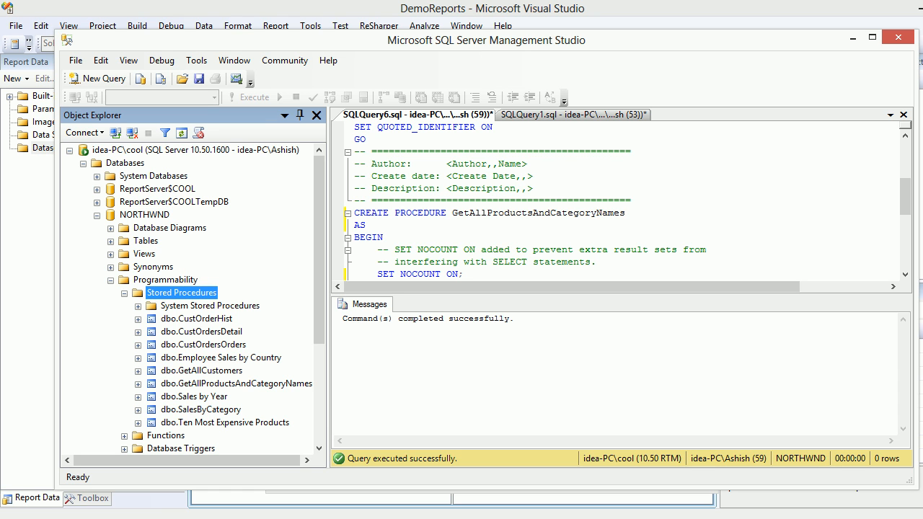
click(236, 384)
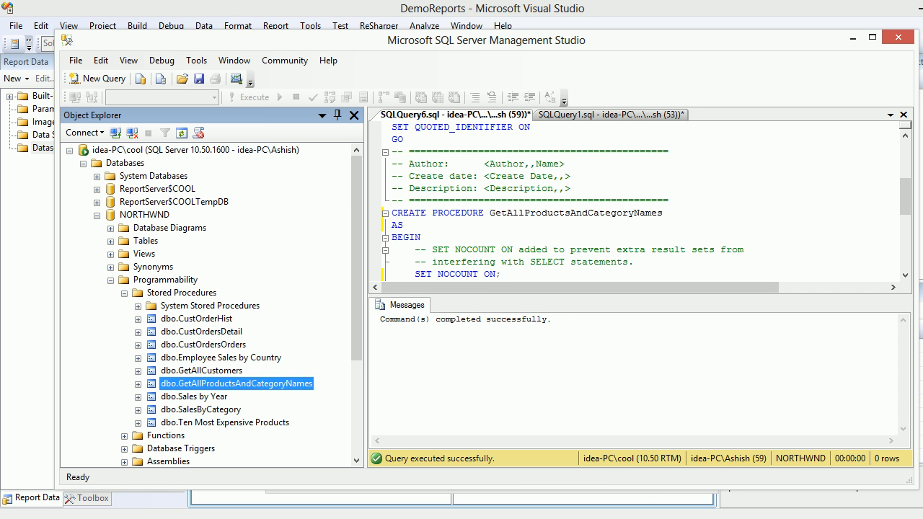
click(124, 384)
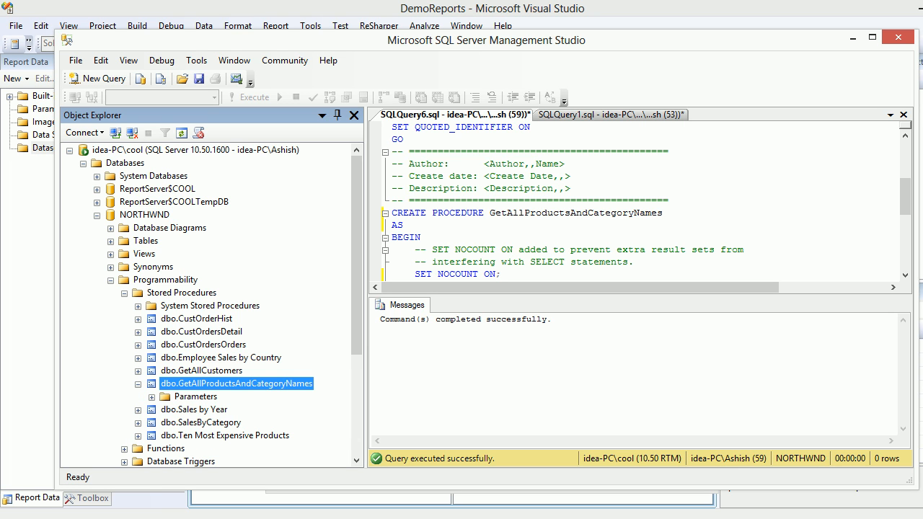
click(151, 397)
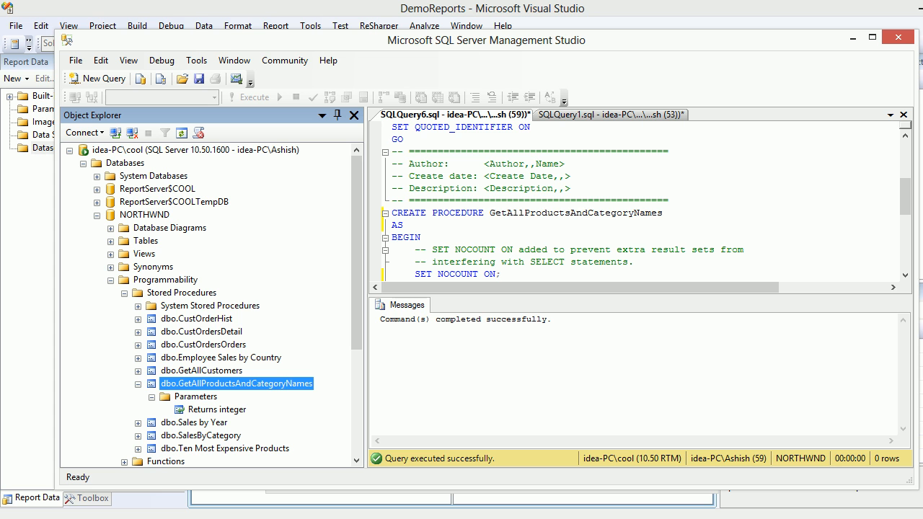
right_click(237, 383)
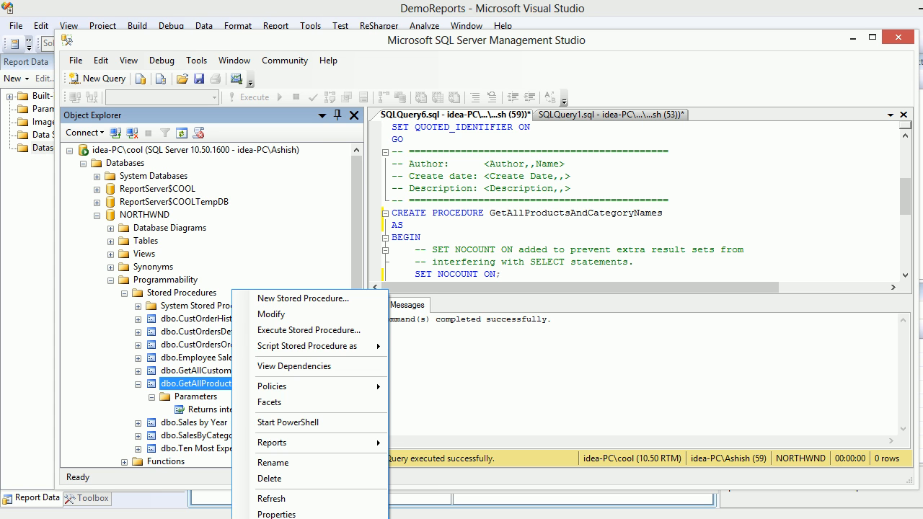
mouse_move(308, 330)
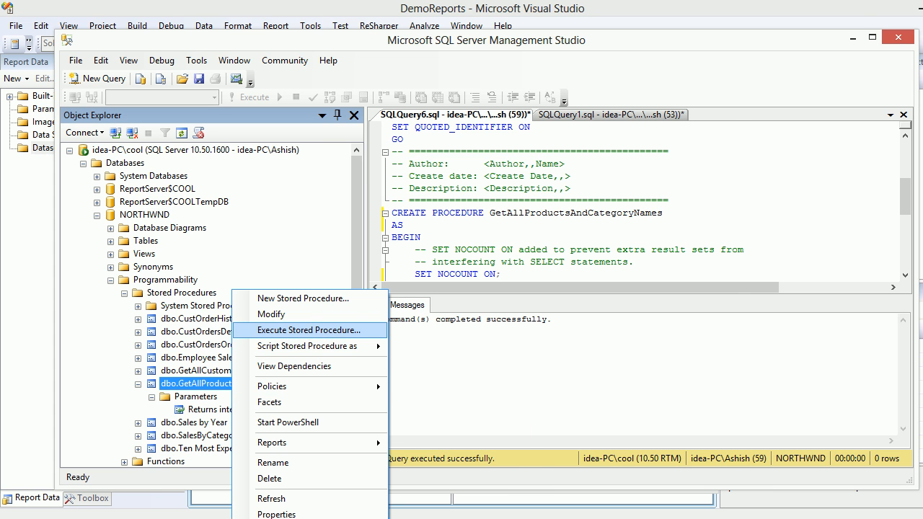
Execute GetAllProductsAndCategoryNames without parameters, returning 78 product rows.
click(310, 329)
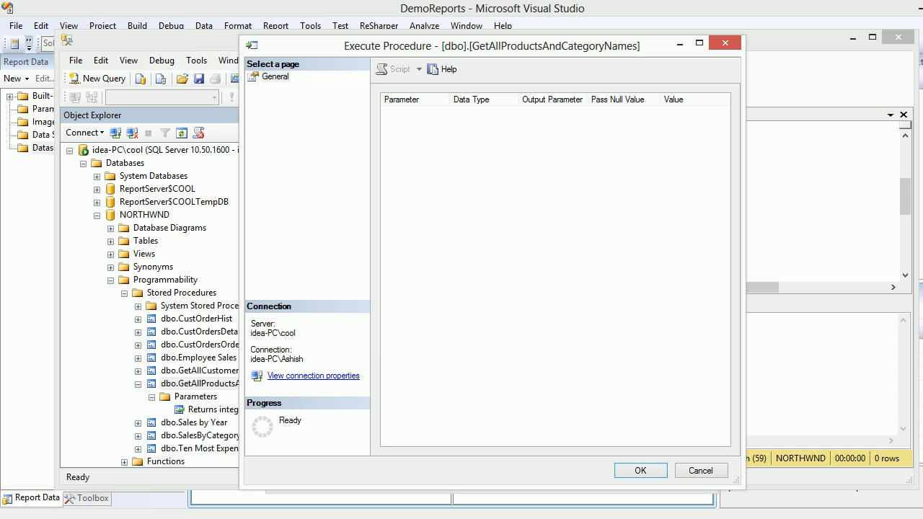
click(639, 471)
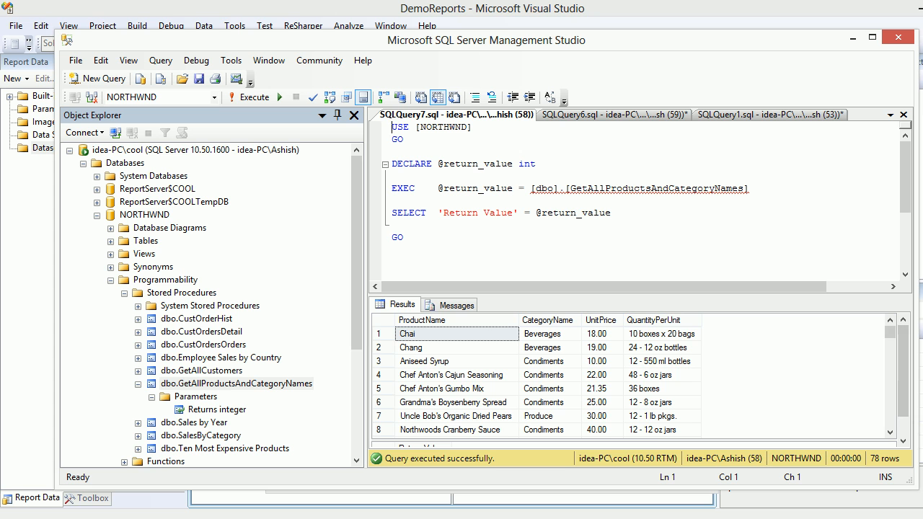
scroll(down, 3)
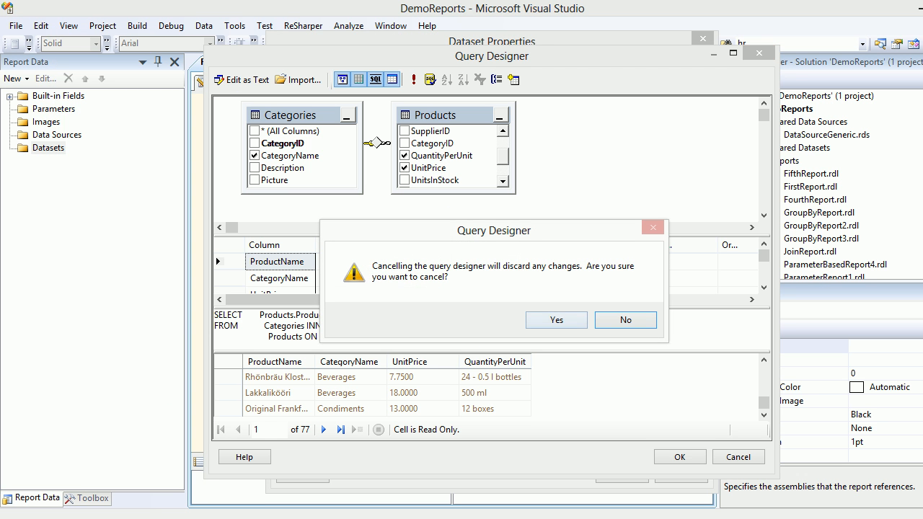
Discard query designer changes and set DataSetStoreProc to stored procedure GetAllProductsAndCategoryNames.
click(556, 321)
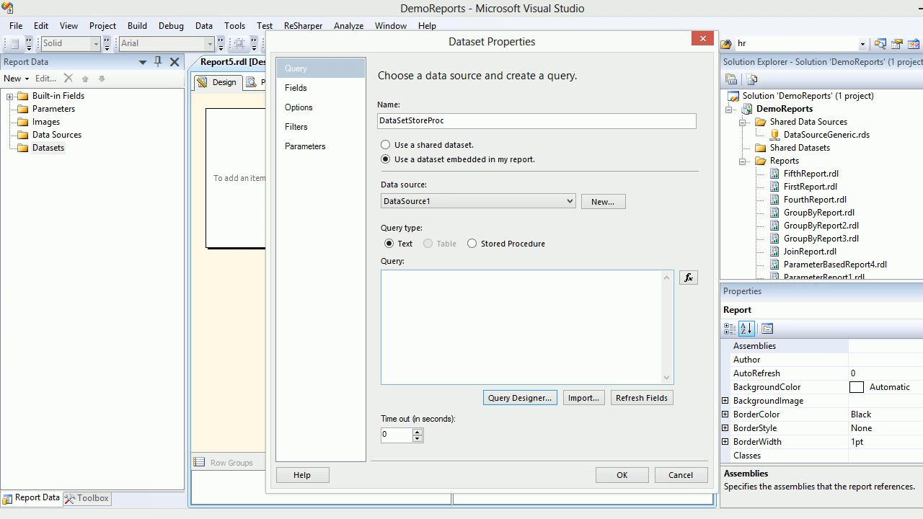
click(472, 243)
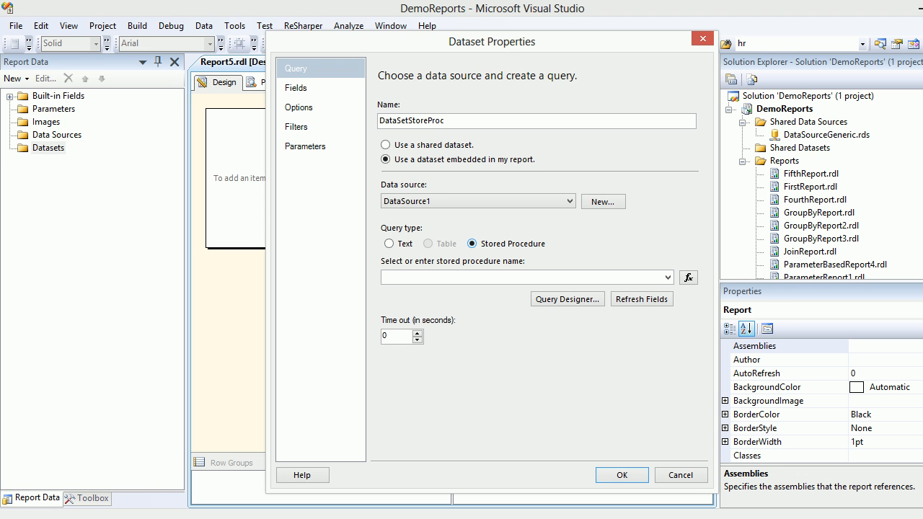
click(666, 276)
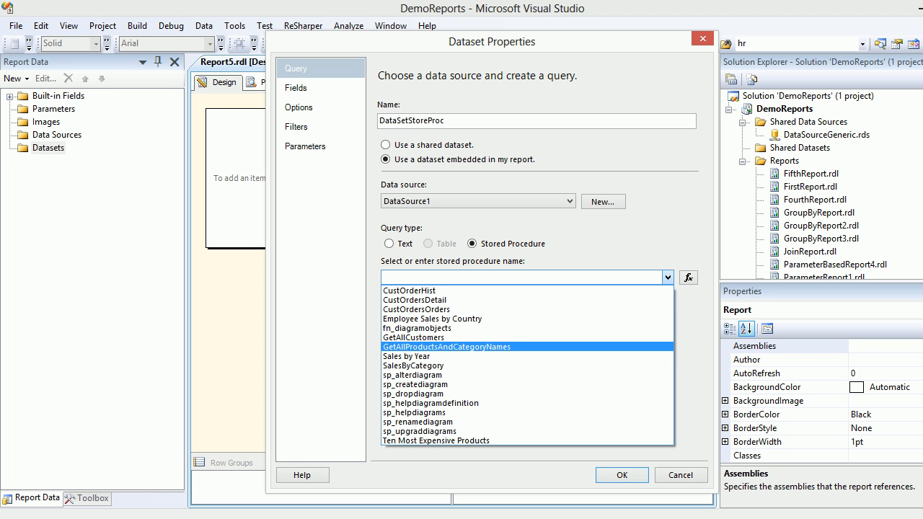
click(447, 346)
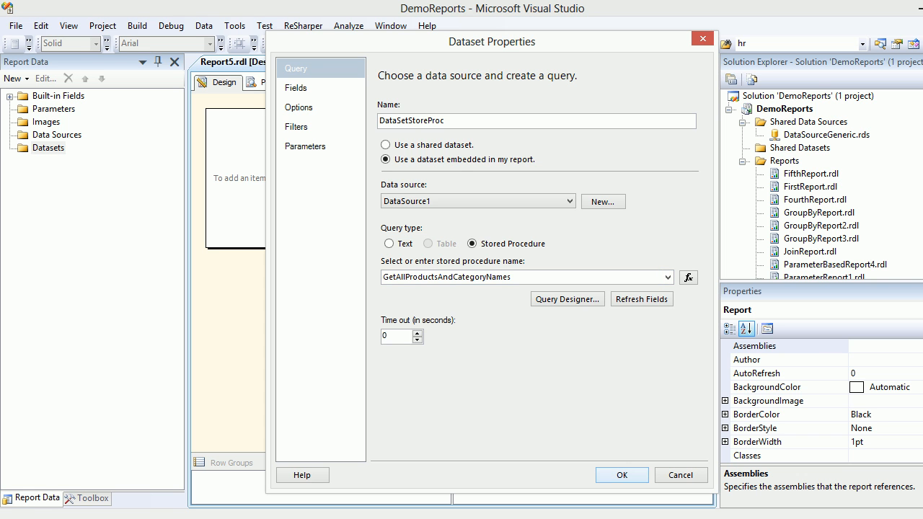
click(620, 474)
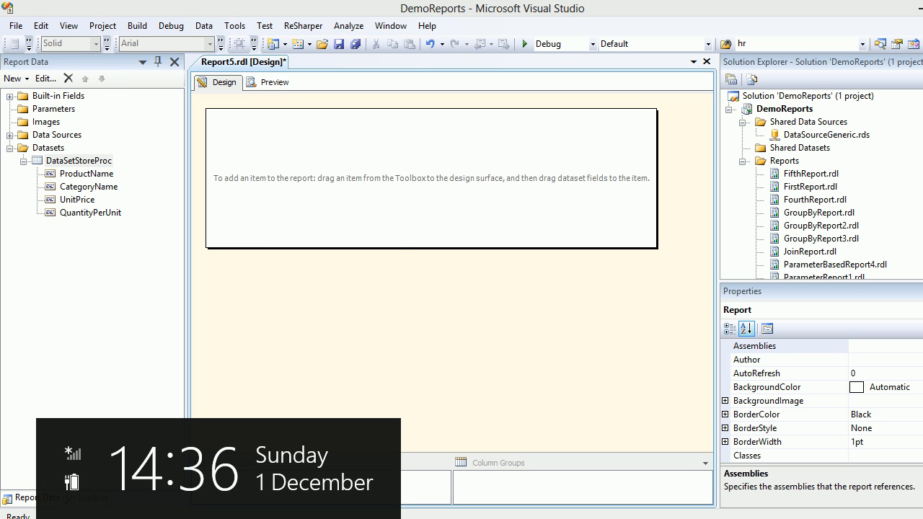
Expand DataSetStoreProc to review its ProductName, UnitPrice and QuantityPerUnit fields.
click(78, 161)
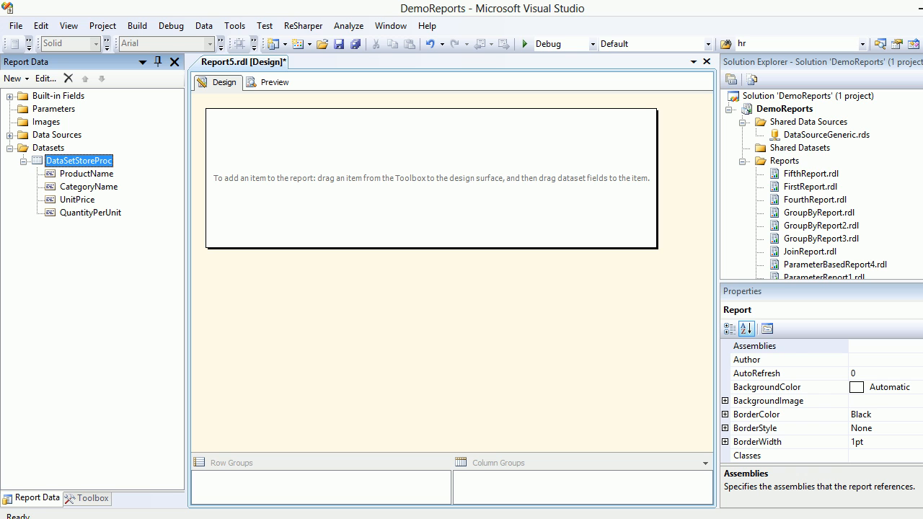
click(87, 174)
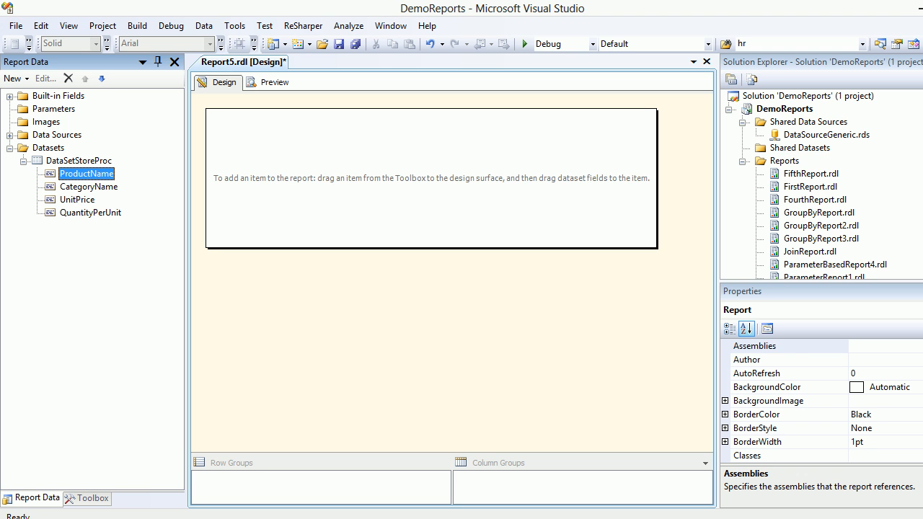
click(78, 199)
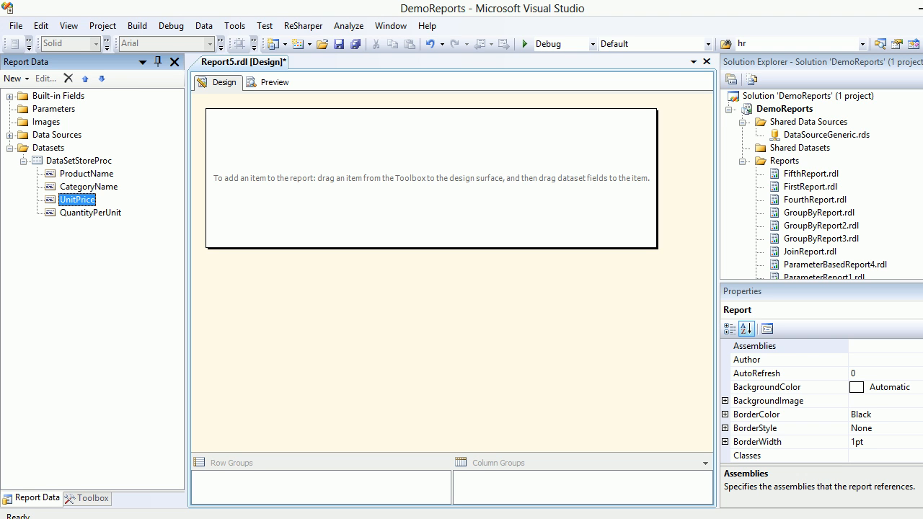
click(90, 212)
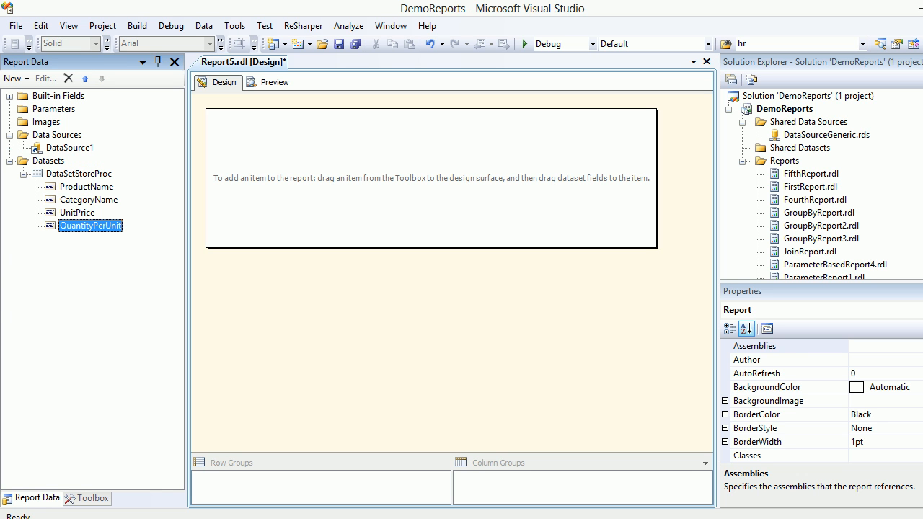
Place a Table from the Toolbox onto the report body.
click(93, 499)
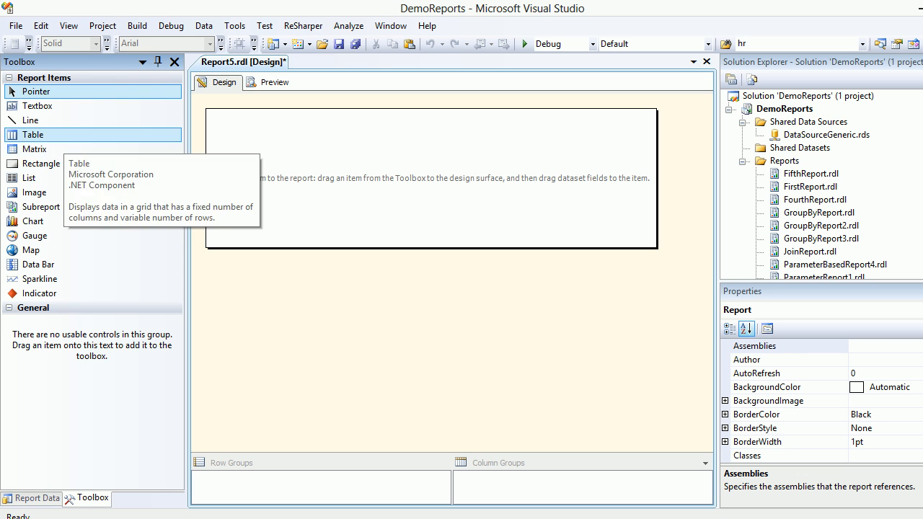
drag(34, 136, 339, 173)
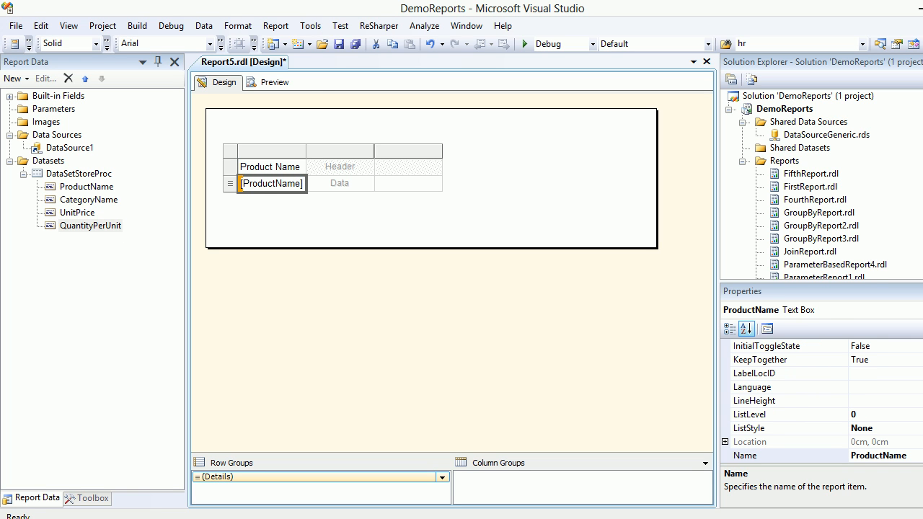
Fill the columns with CategoryName, ProductName, UnitPrice and QuantityPerUnit and shade the header row Plum.
click(339, 174)
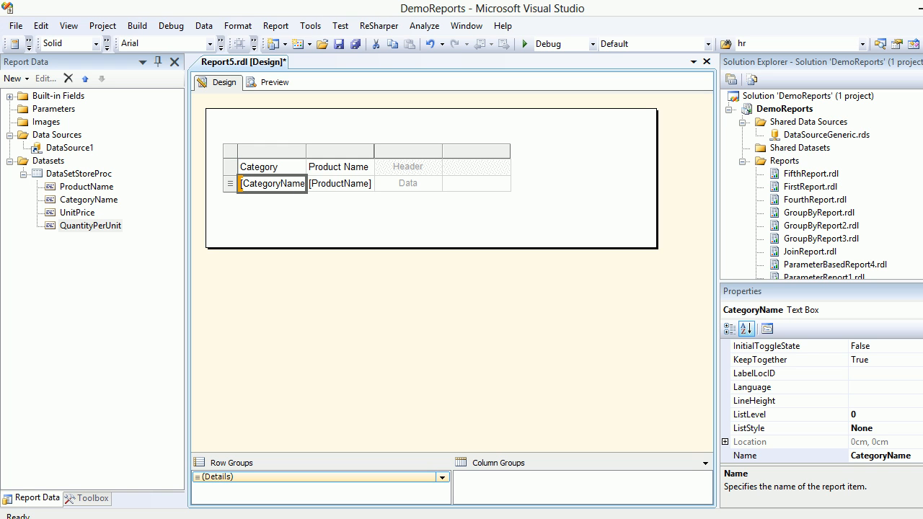
click(76, 212)
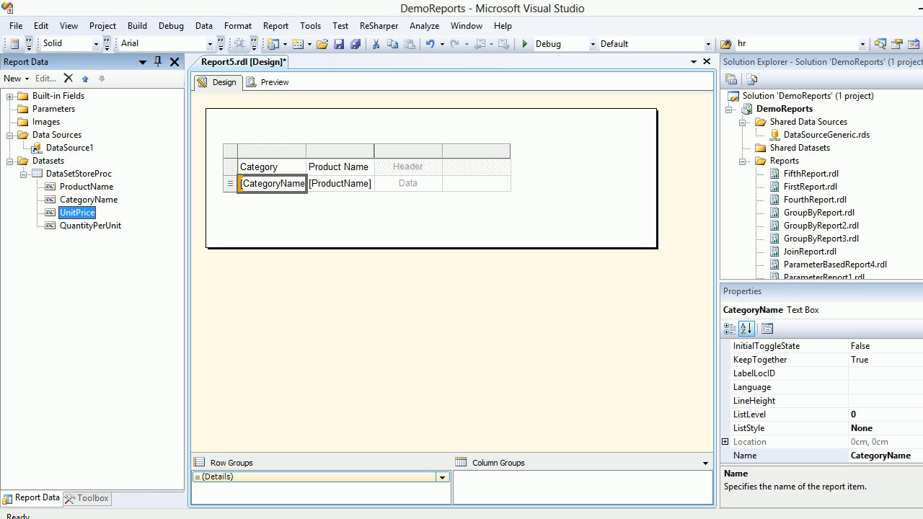
drag(77, 212, 408, 183)
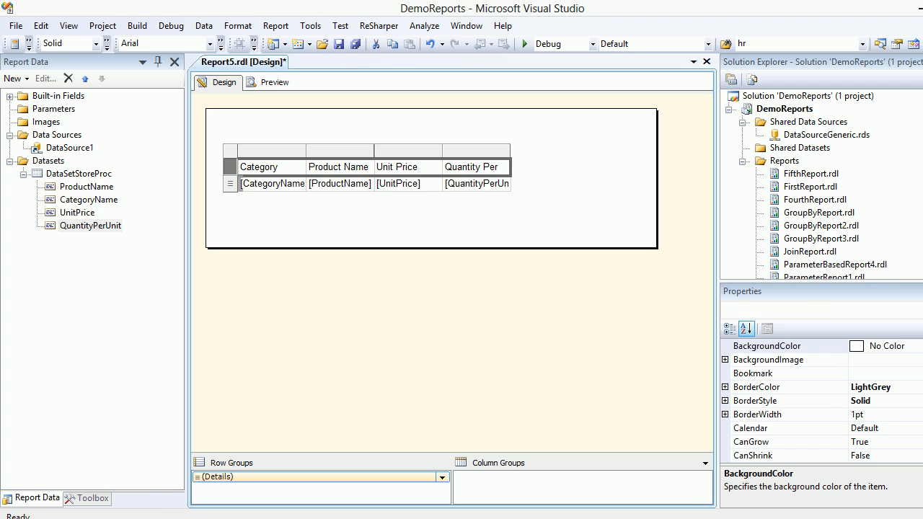
click(767, 346)
text(Plum)
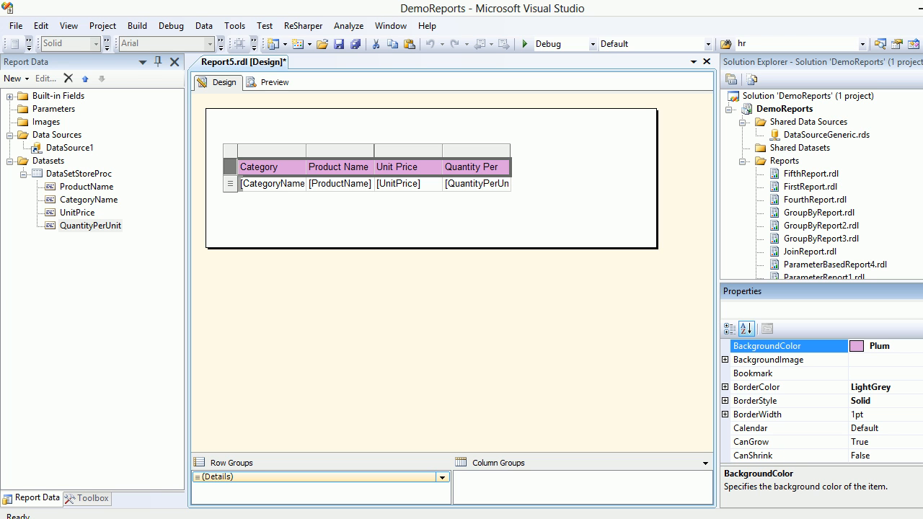
click(274, 80)
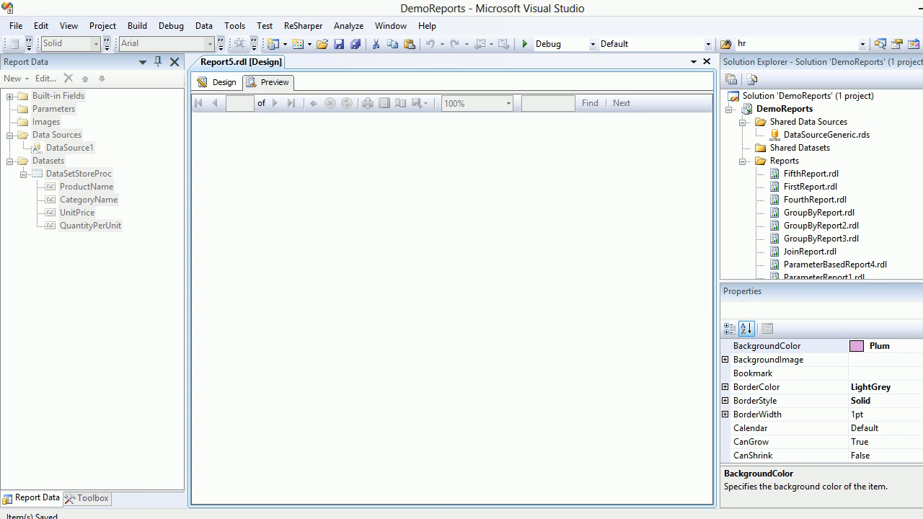
click(274, 82)
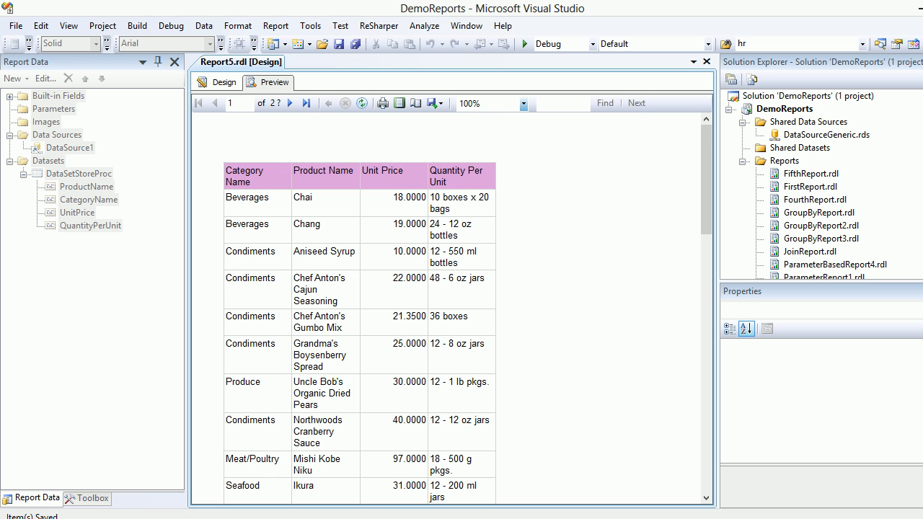
scroll(down, 3)
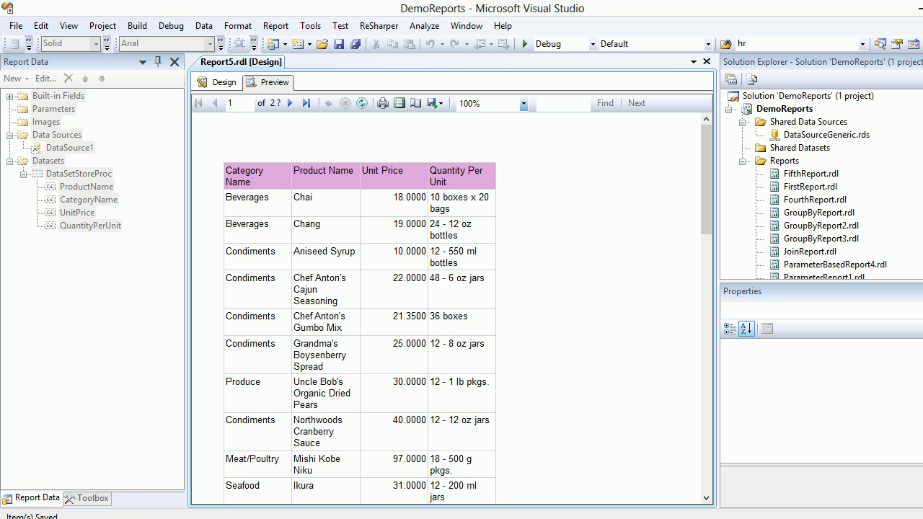
mouse_move(286, 102)
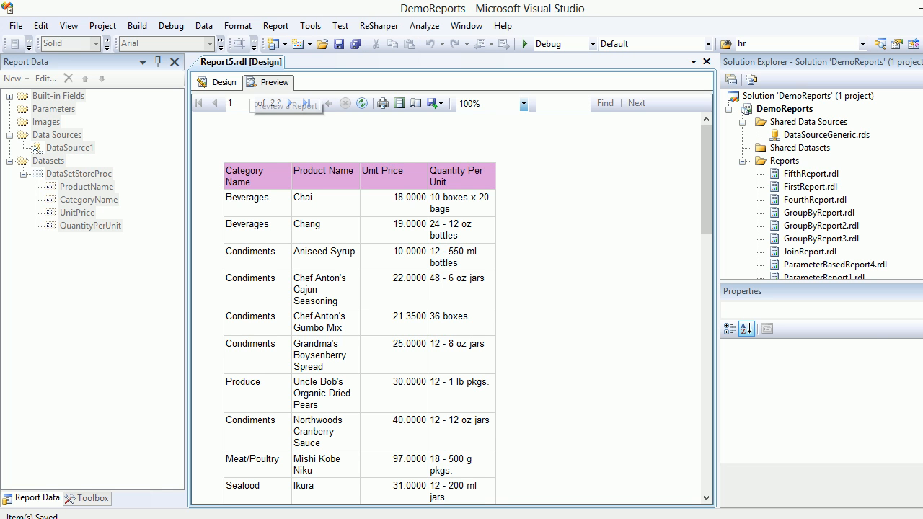
click(224, 81)
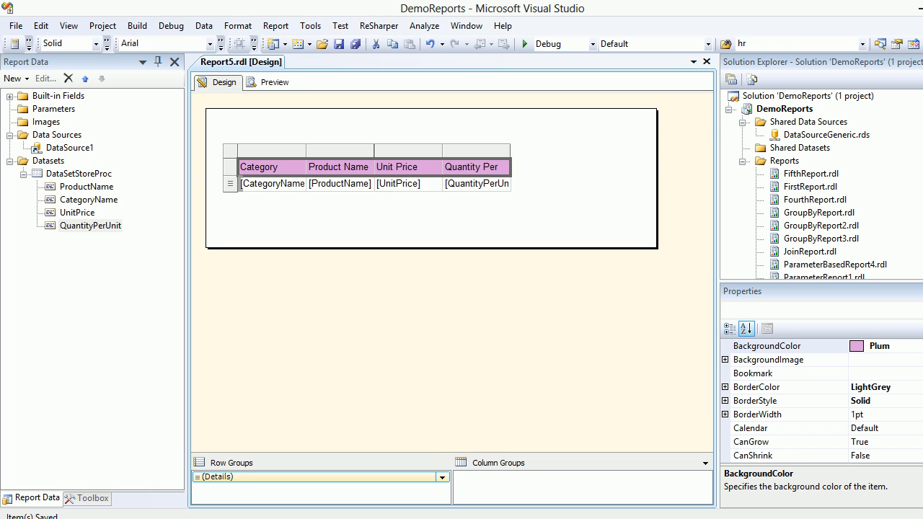
click(49, 160)
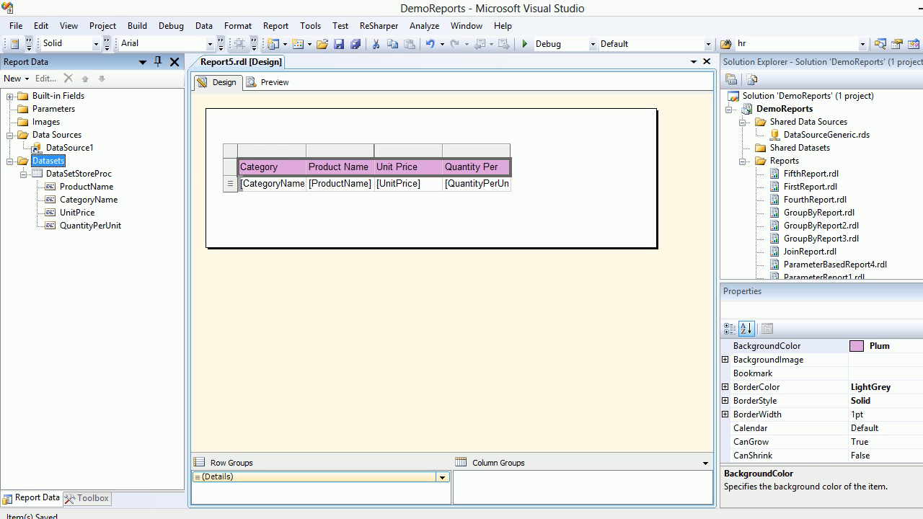
right_click(49, 160)
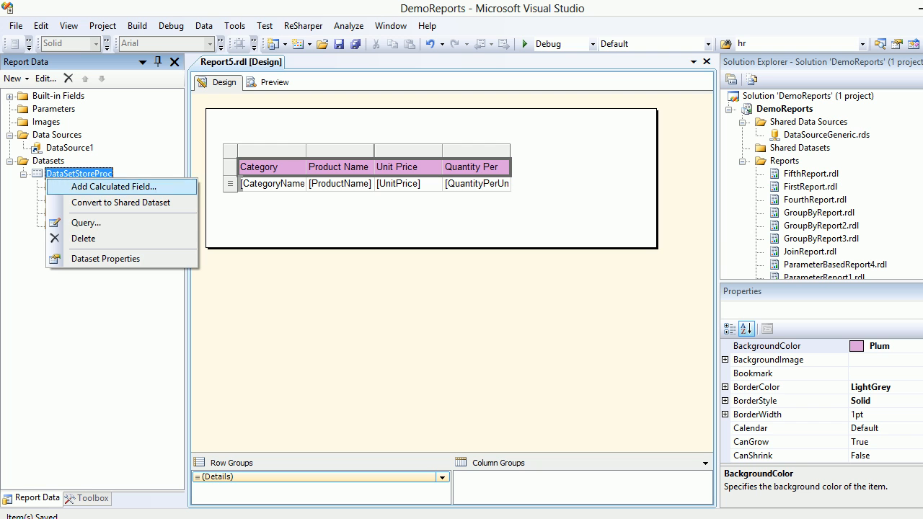
click(87, 222)
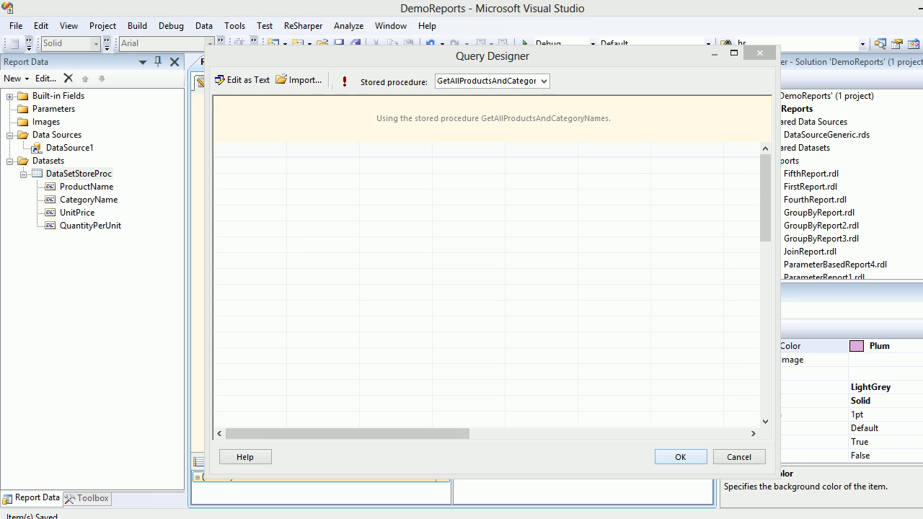
click(679, 455)
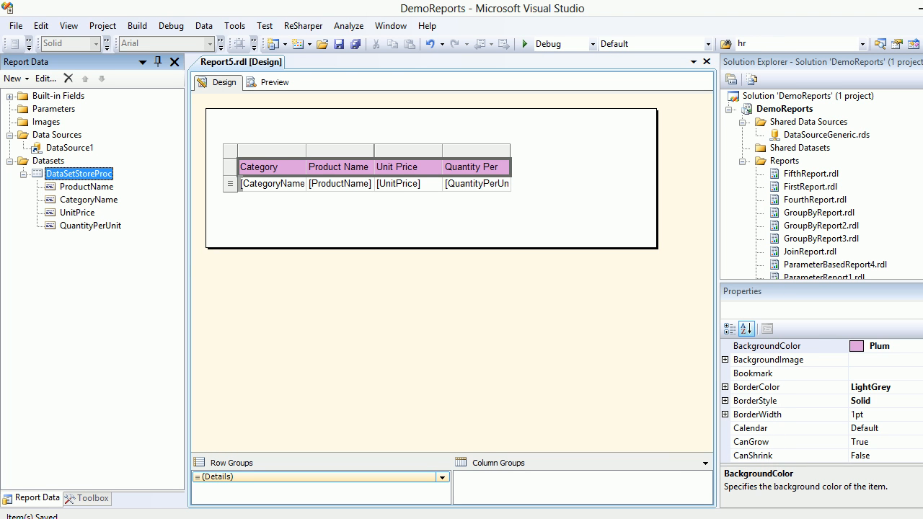
right_click(78, 173)
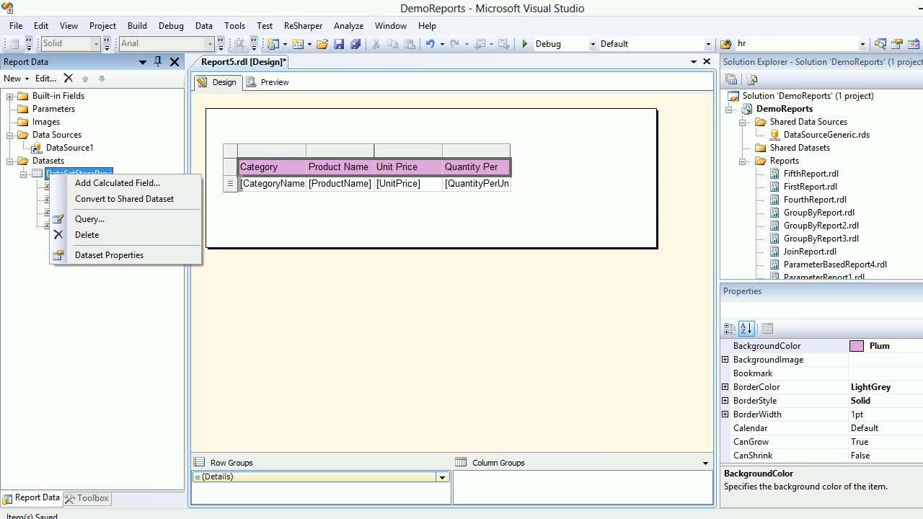
click(110, 254)
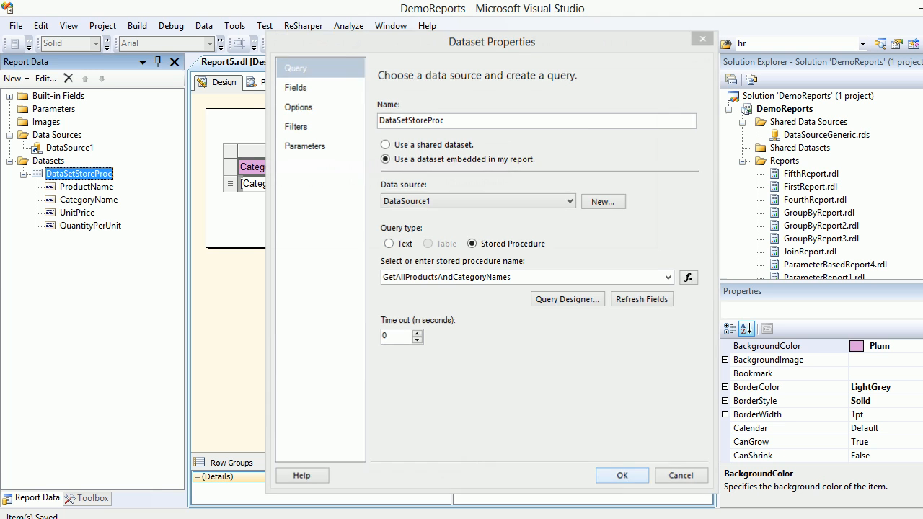
click(622, 476)
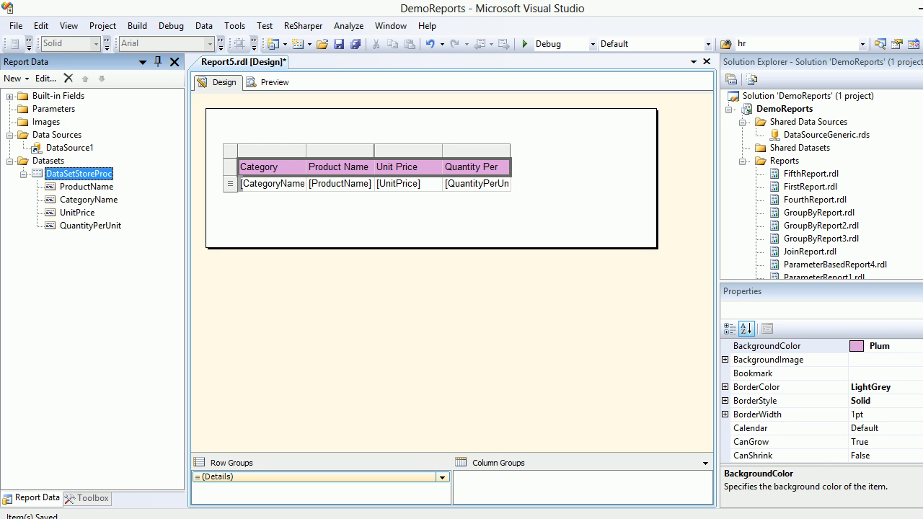